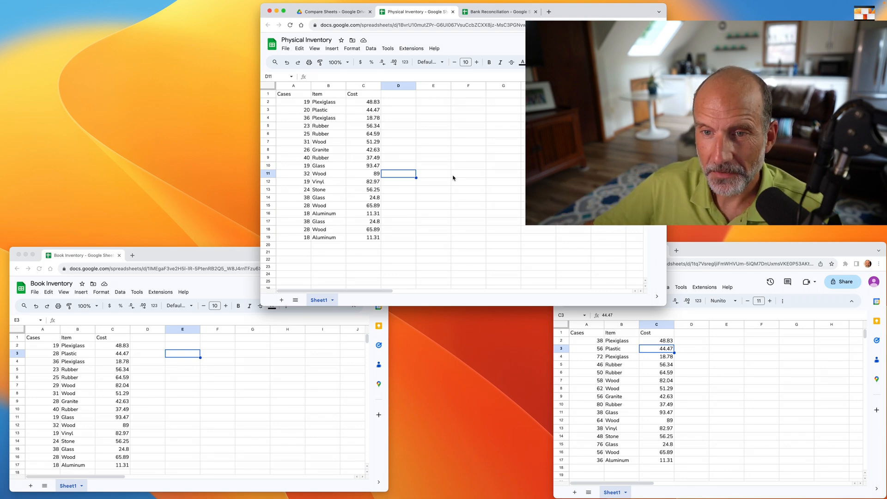
Look over the Physical, Book and POS Inventory tables, then return to Physical Inventory.
{"action": "left_click", "coordinate": [293, 93]}
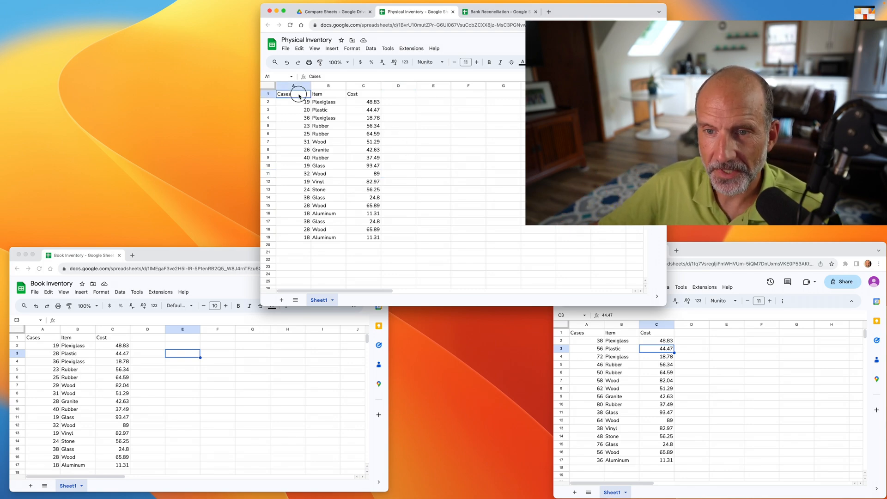
{"action": "left_click_drag", "start_coordinate": [293, 94], "coordinate": [416, 255]}
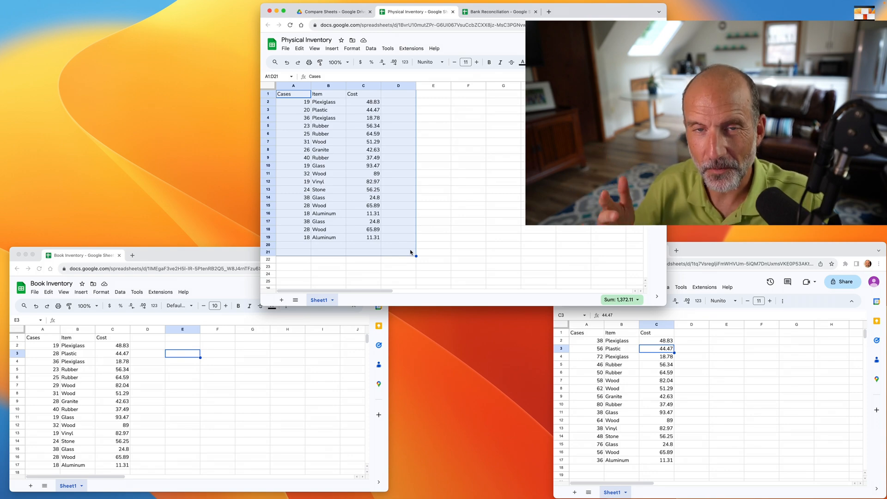
{"action": "left_click", "coordinate": [398, 214]}
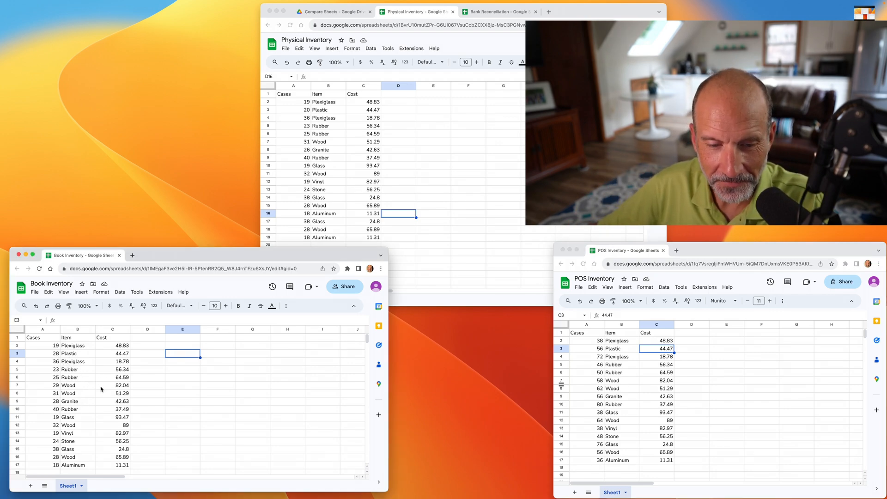
{"action": "left_click_drag", "start_coordinate": [78, 369], "coordinate": [111, 401]}
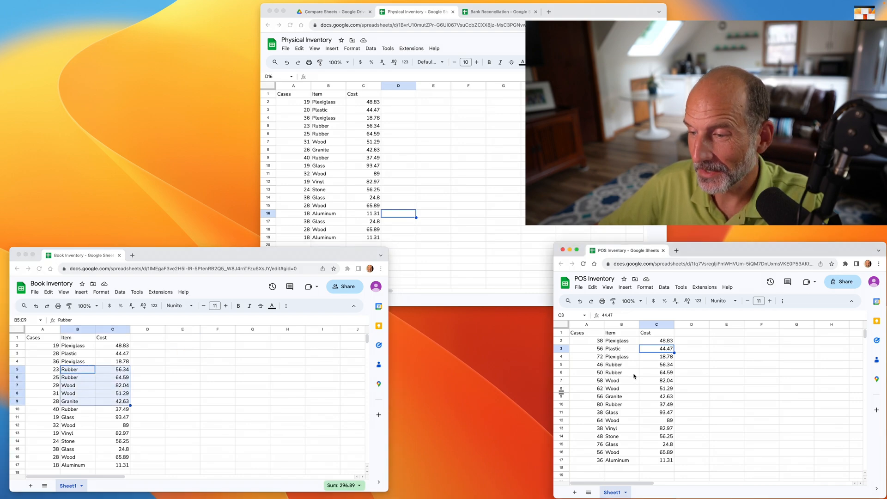
{"action": "left_click", "coordinate": [620, 348]}
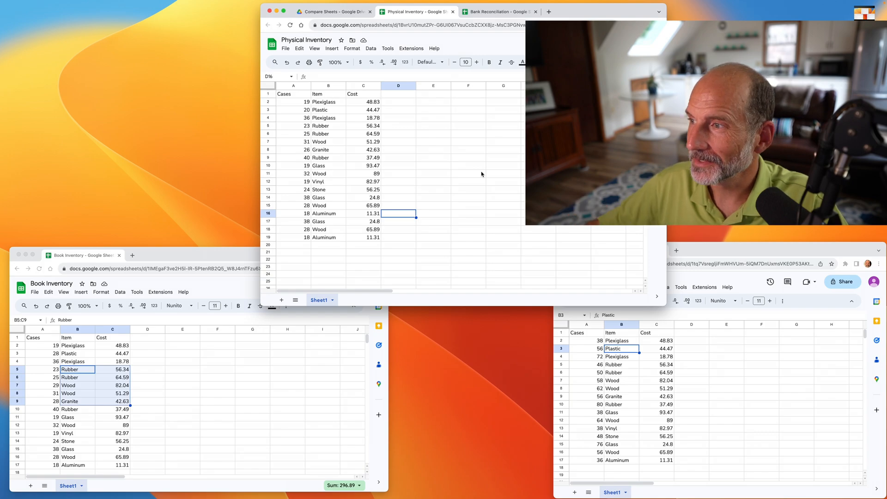
{"action": "left_click", "coordinate": [468, 181]}
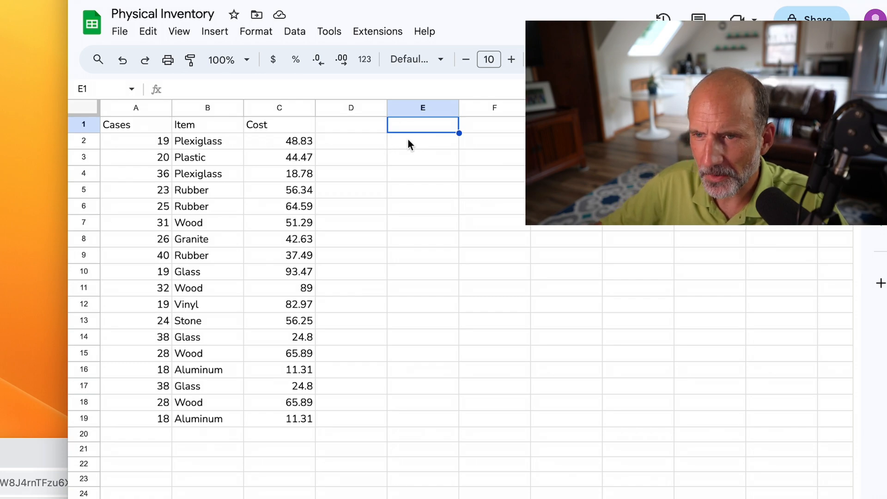
{"action": "mouse_move", "coordinate": [390, 157]}
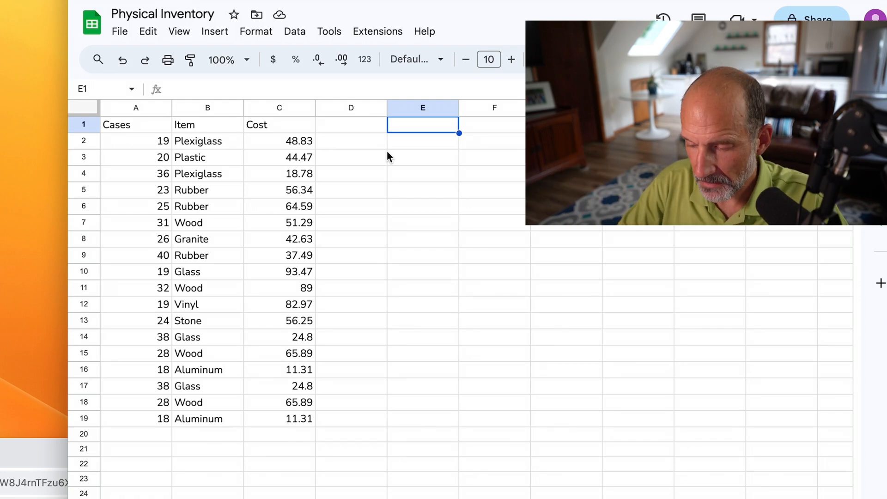
Begin an =IMPORTRANGE(" formula in Physical Inventory's E1.
{"action": "type", "text": "="}
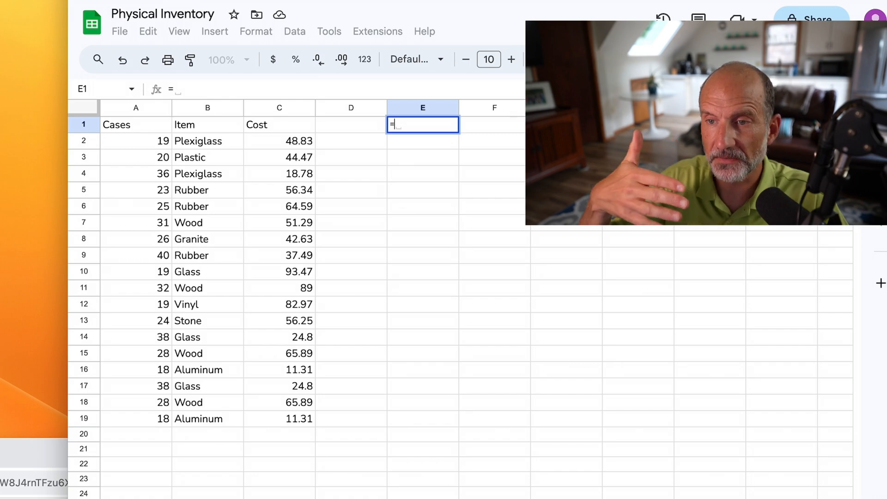
{"action": "type", "text": "i"}
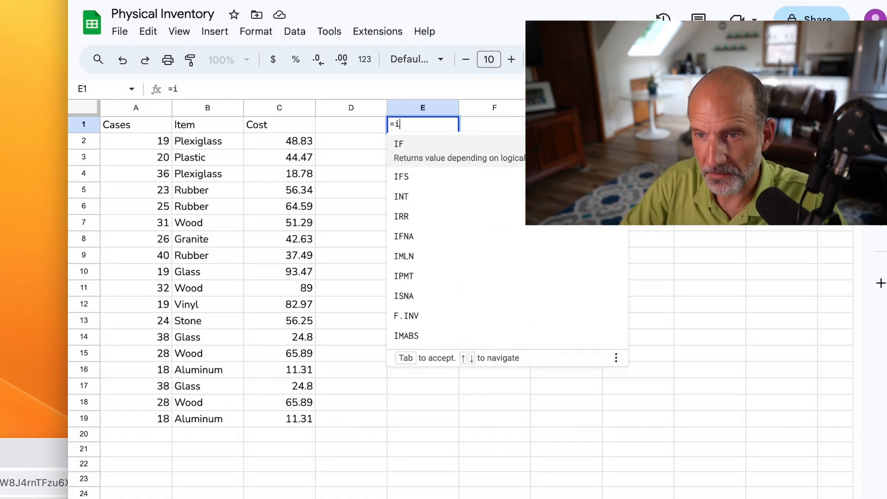
{"action": "type", "text": "MPORT"}
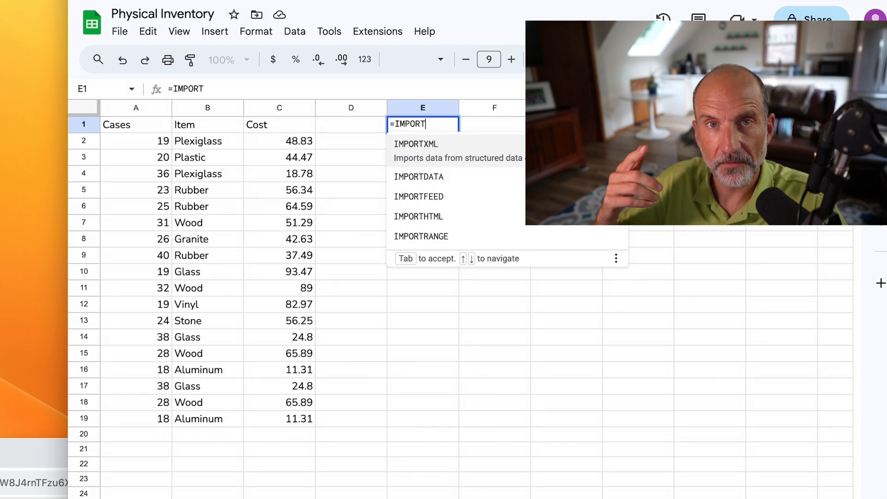
{"action": "mouse_move", "coordinate": [418, 184]}
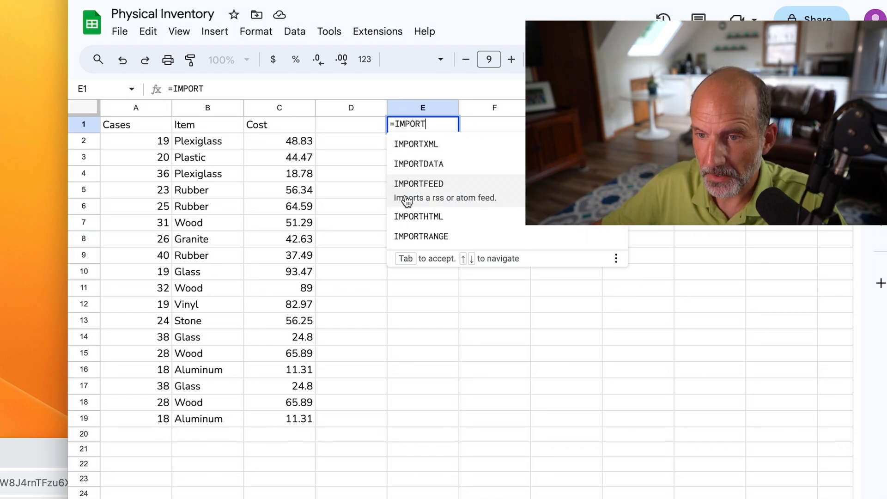
{"action": "mouse_move", "coordinate": [421, 222]}
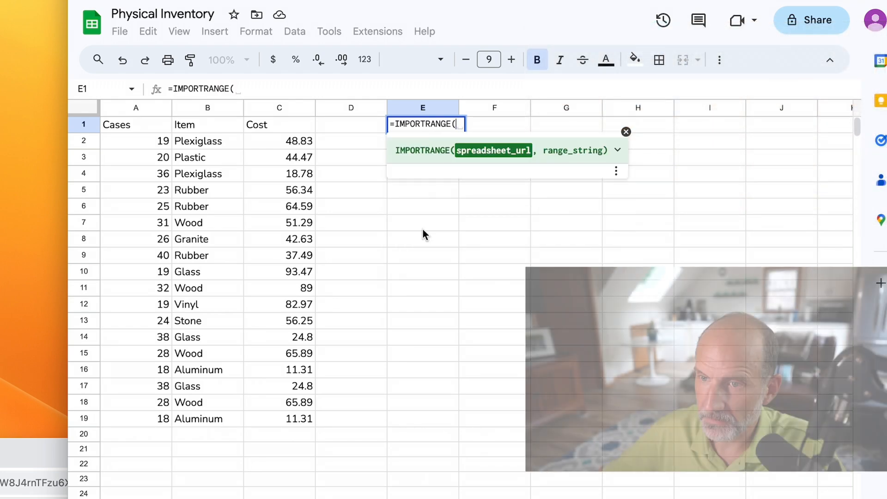
{"action": "type", "text": "\""}
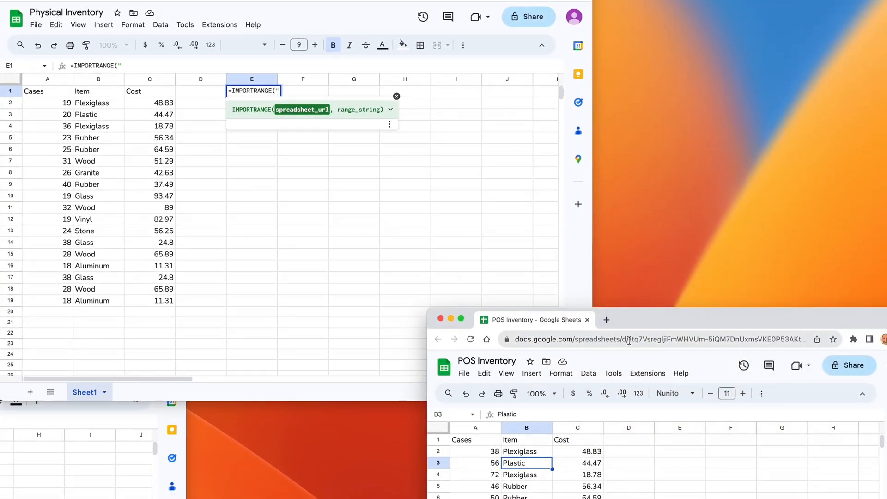
Insert POS Inventory's spreadsheet ID in quotes as IMPORTRANGE's first argument.
{"action": "left_click", "coordinate": [630, 340]}
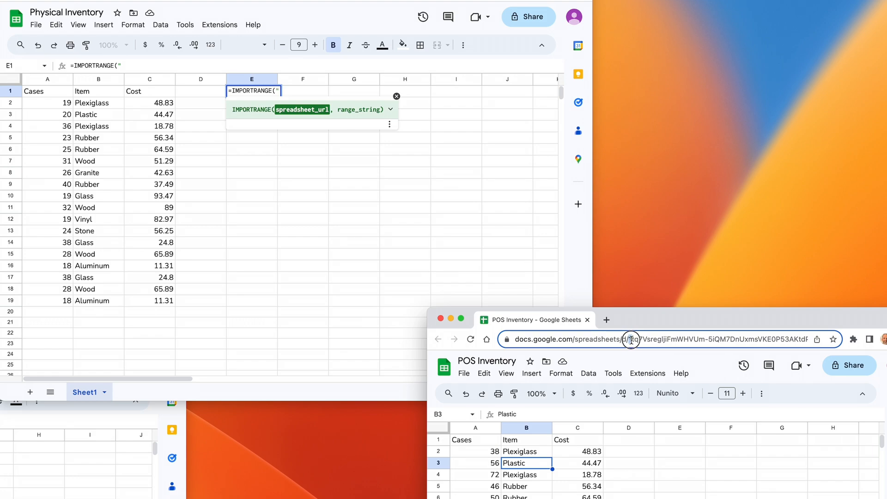
{"action": "double_click", "coordinate": [651, 339]}
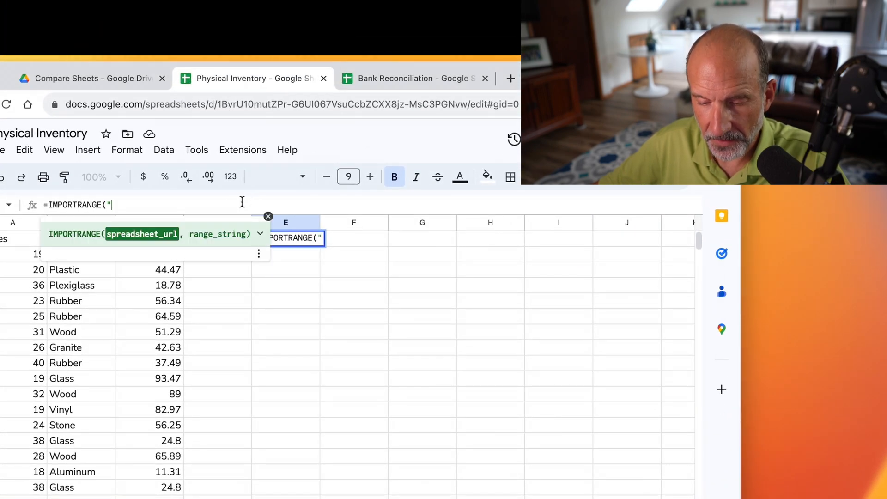
{"action": "type", "text": "1tq7VsregljiFmWHVUm-5iQM7DnUxmsVKE0P53AKtdPY"}
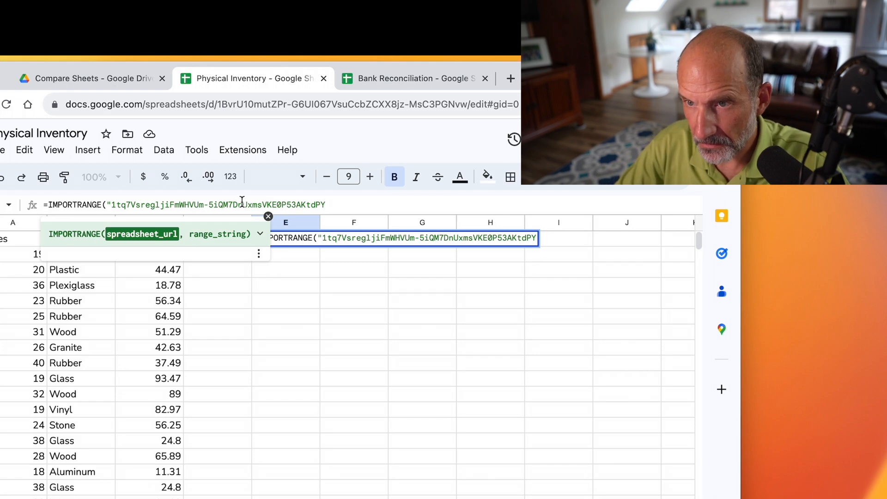
{"action": "type", "text": "\""}
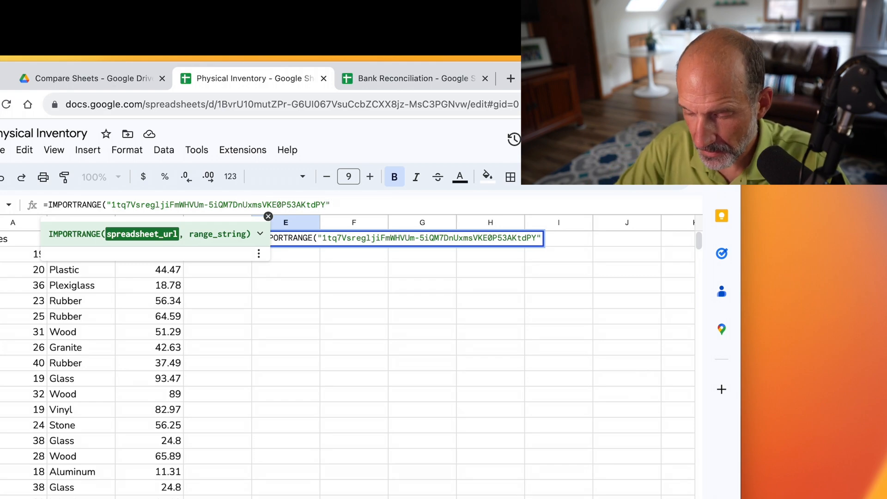
Add "Sheet1!A1:A17" as the import range to complete the formula.
{"action": "type", "text": ","}
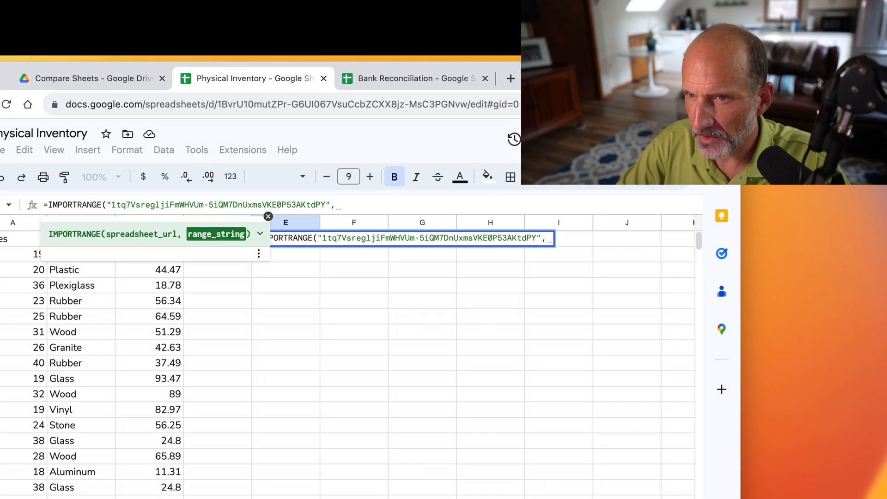
{"action": "type", "text": "\"Sh"}
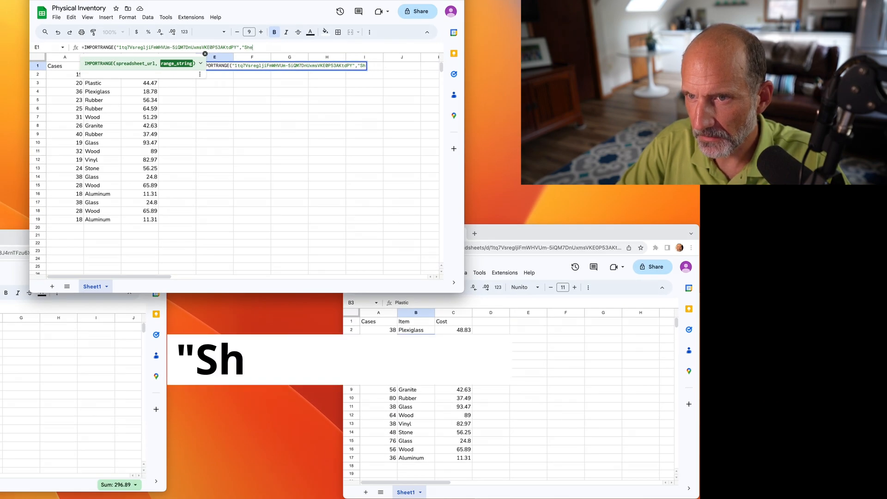
{"action": "type", "text": "eet1!"}
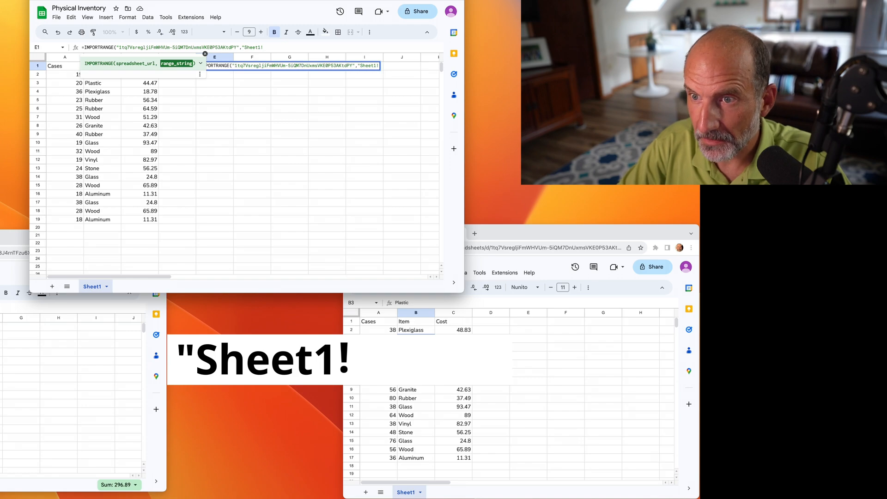
{"action": "type", "text": "A"}
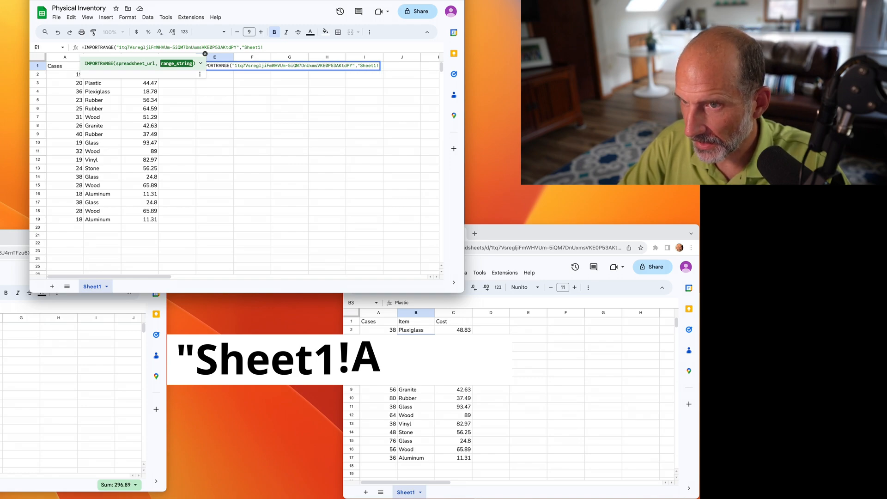
{"action": "type", "text": "A1:"}
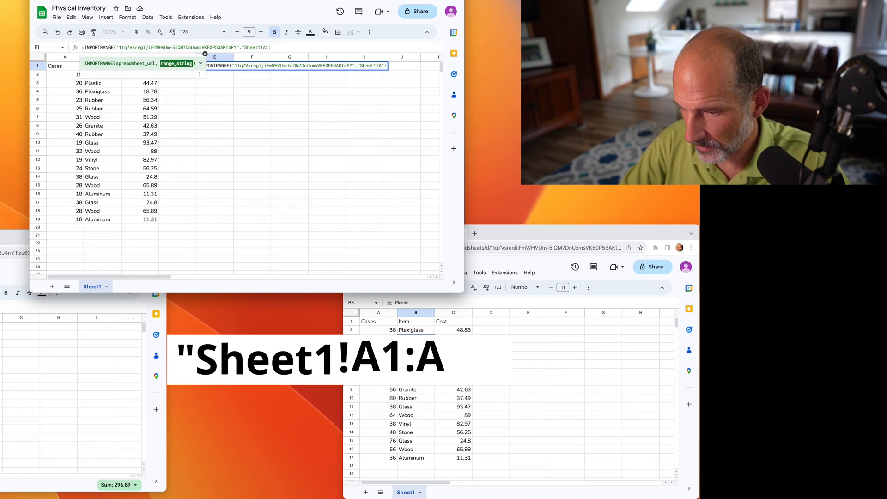
{"action": "type", "text": "17"}
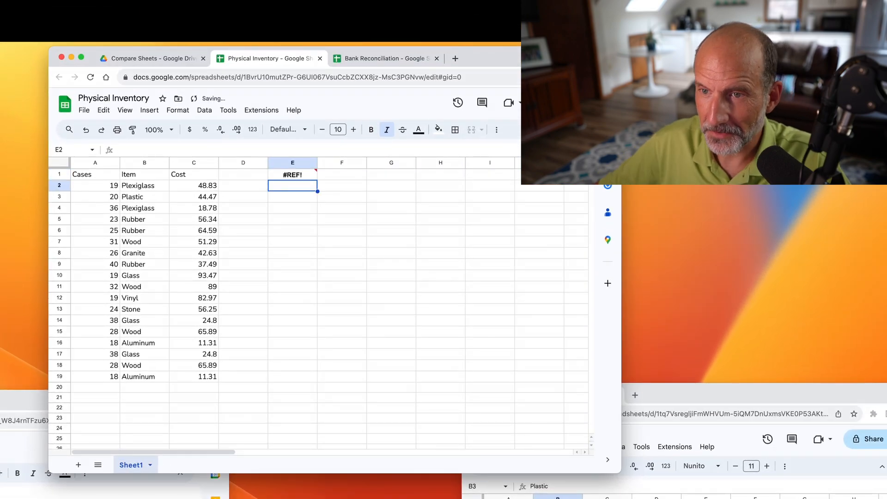
Allow access between the spreadsheets and reopen E1's formula to widen the range to A:C.
{"action": "left_click", "coordinate": [292, 174]}
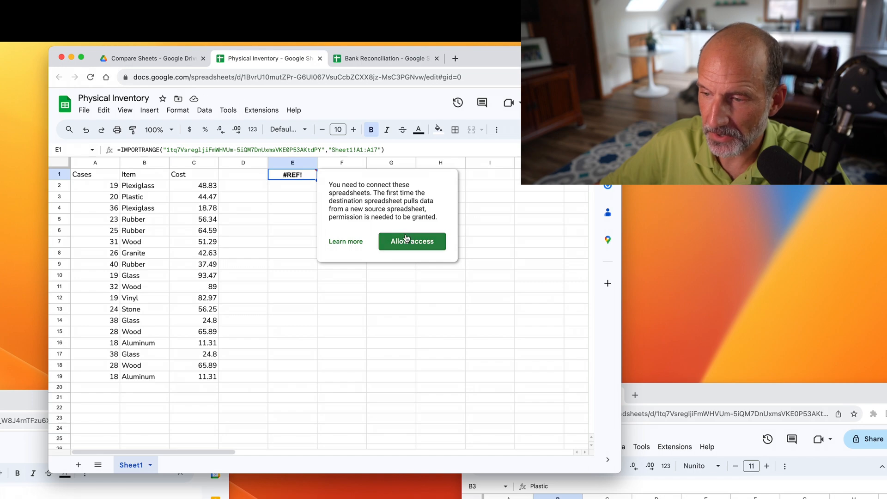
{"action": "left_click", "coordinate": [412, 241]}
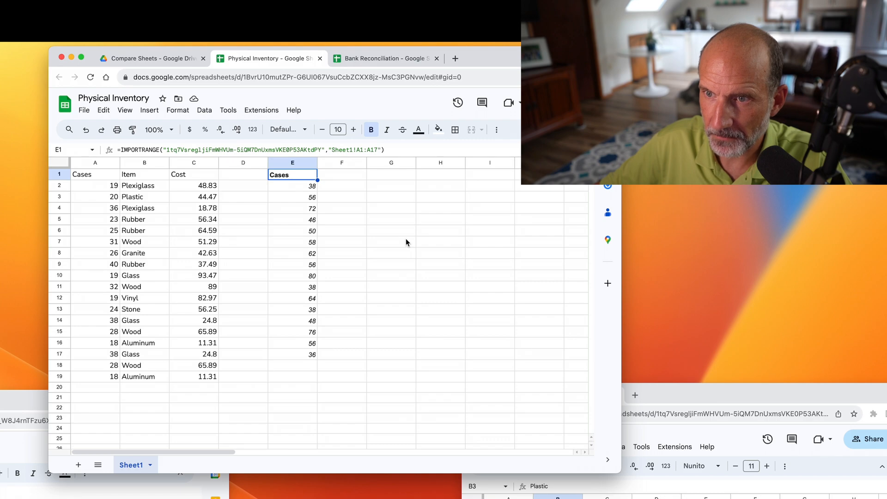
{"action": "mouse_move", "coordinate": [302, 227]}
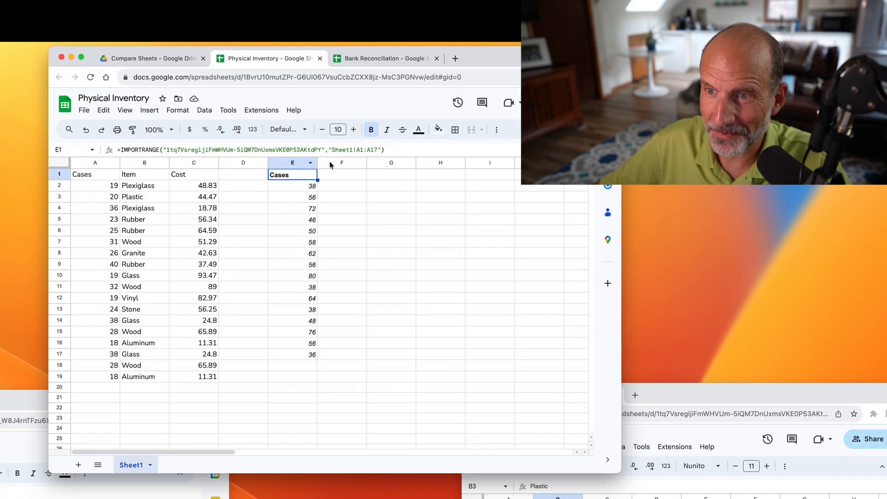
{"action": "double_click", "coordinate": [293, 174]}
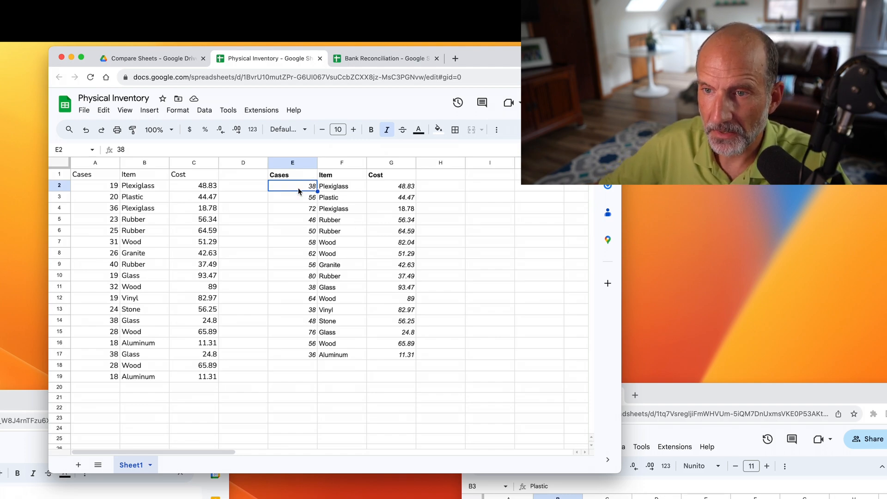
{"action": "left_click", "coordinate": [490, 174]}
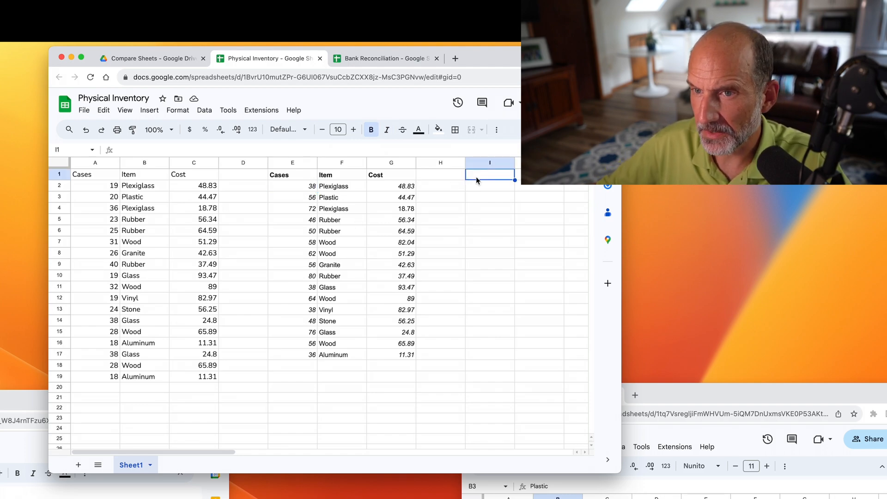
{"action": "type", "text": "="}
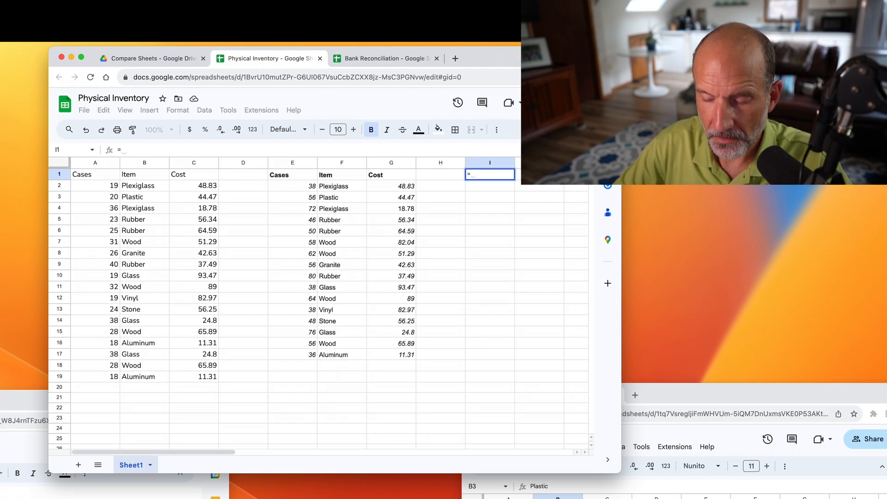
{"action": "left_click", "coordinate": [341, 186]}
{"action": "type", "text": "=E2-"}
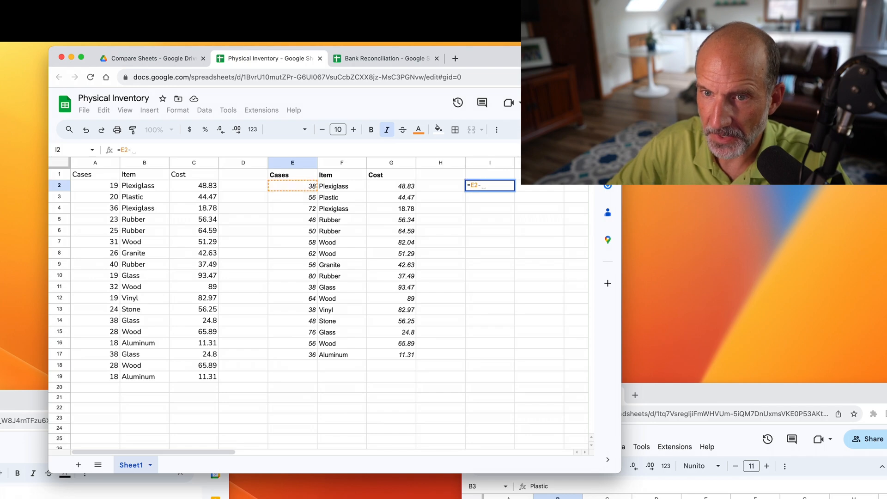
{"action": "type", "text": "F"}
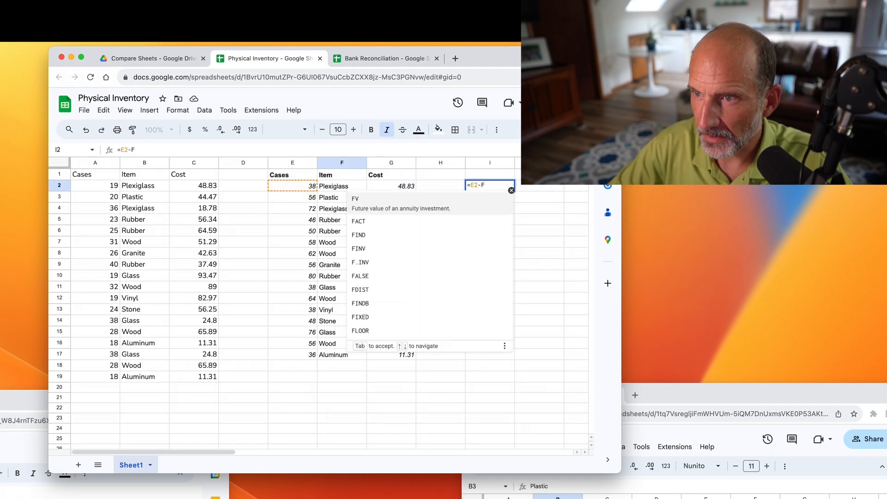
{"action": "left_click", "coordinate": [194, 186]}
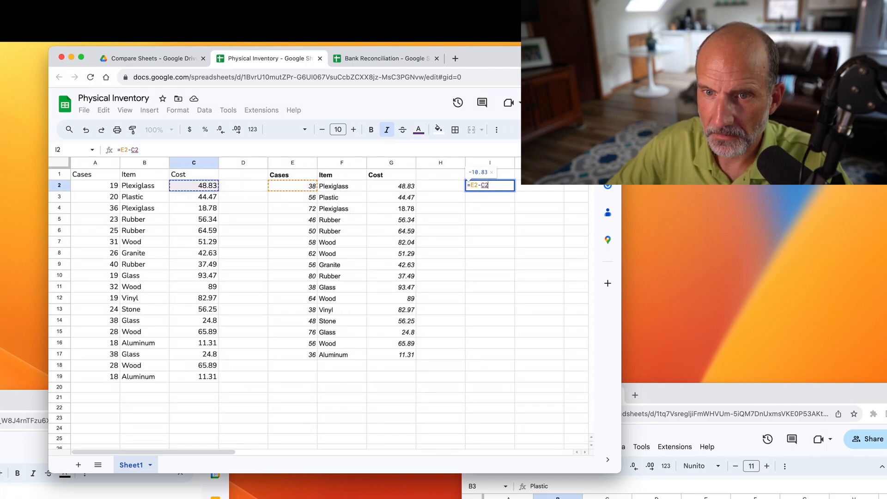
{"action": "key", "text": "enter"}
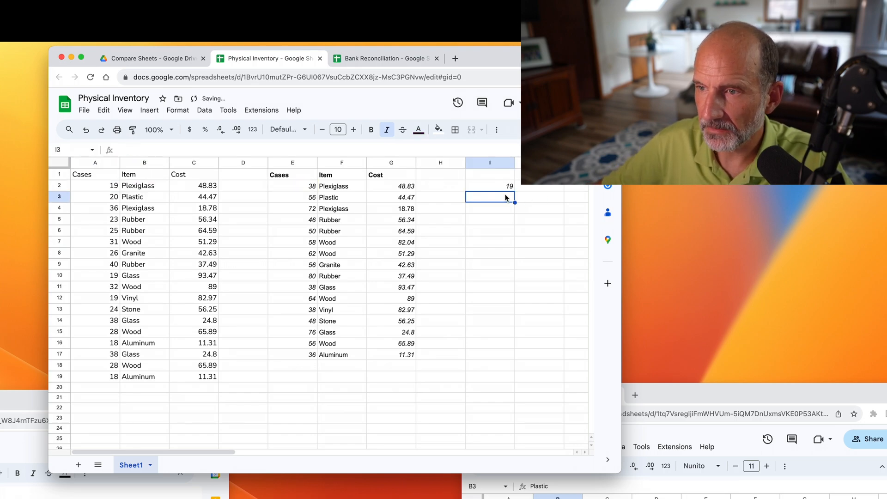
{"action": "left_click", "coordinate": [490, 186]}
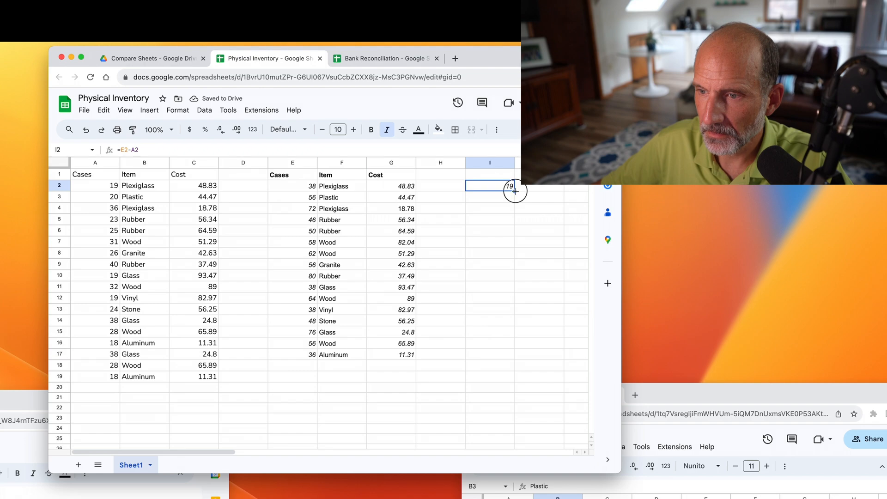
{"action": "left_click_drag", "start_coordinate": [514, 191], "coordinate": [514, 376]}
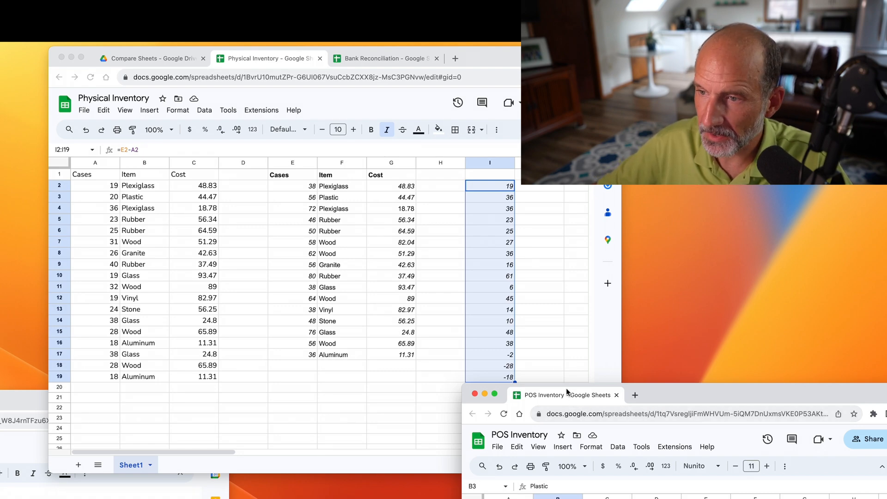
{"action": "key", "text": "Delete"}
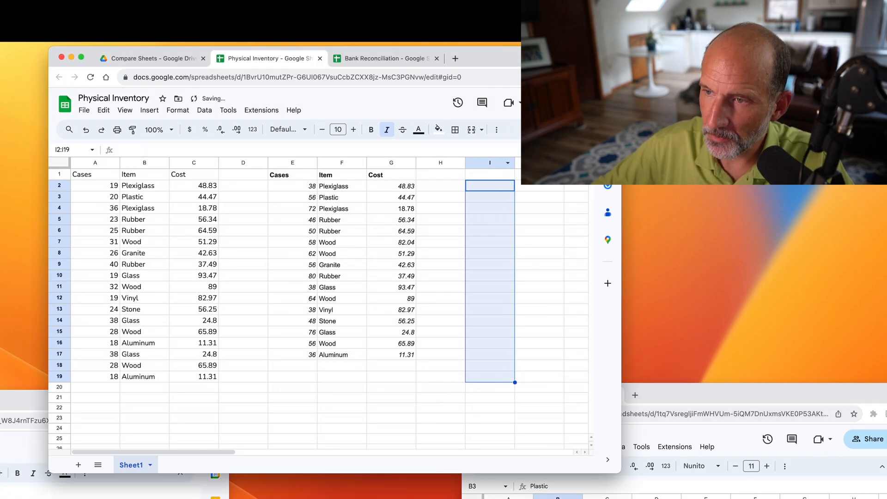
Enter =if(A2=E2,"Good","Bad") in I2 to check the Cases values match.
{"action": "left_click", "coordinate": [293, 174]}
{"action": "type", "text": "="}
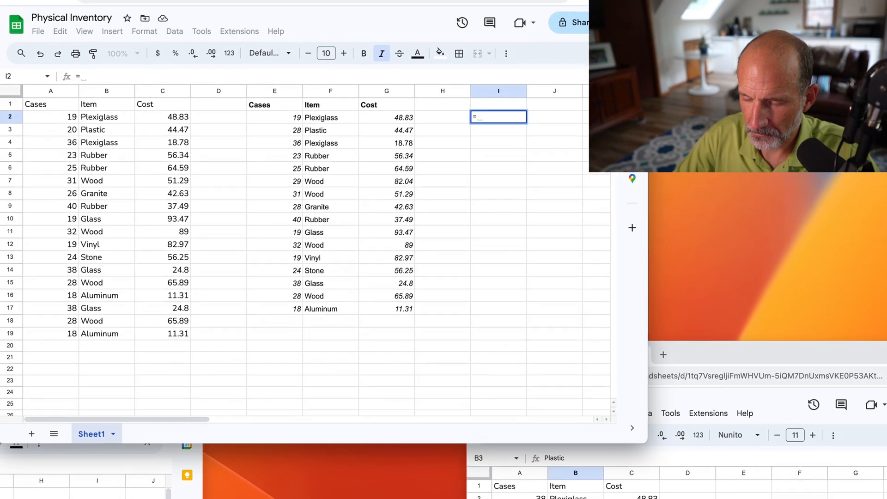
{"action": "type", "text": "if("}
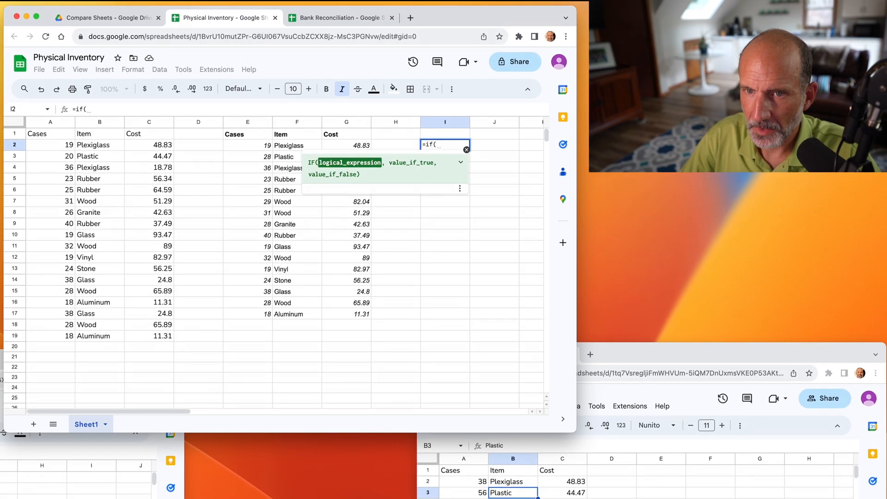
{"action": "left_click", "coordinate": [50, 145]}
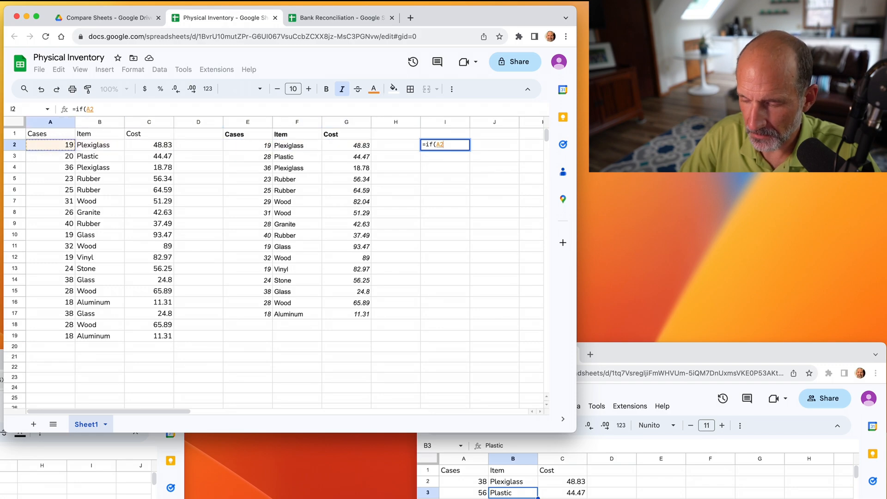
{"action": "type", "text": "=E2"}
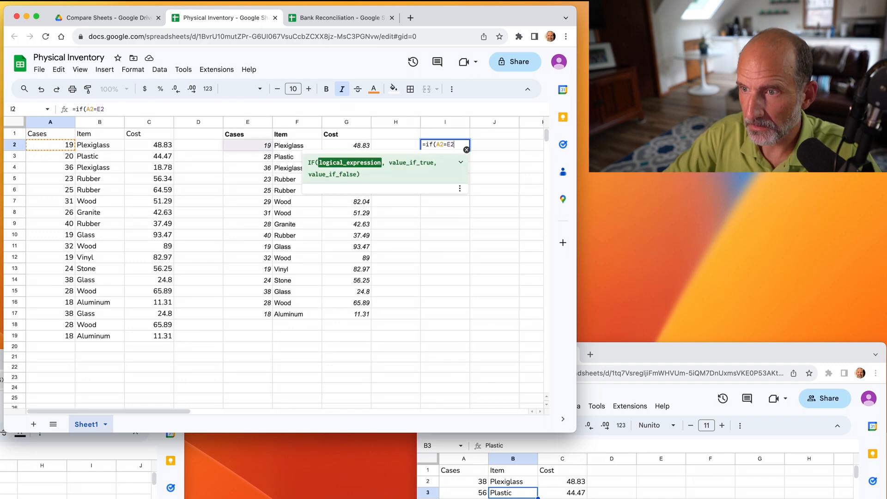
{"action": "type", "text": ",\""}
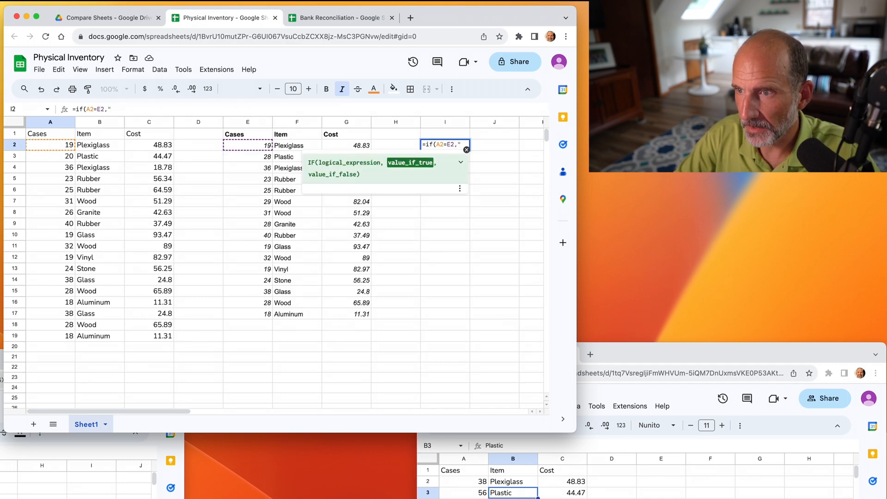
{"action": "type", "text": "Good\","}
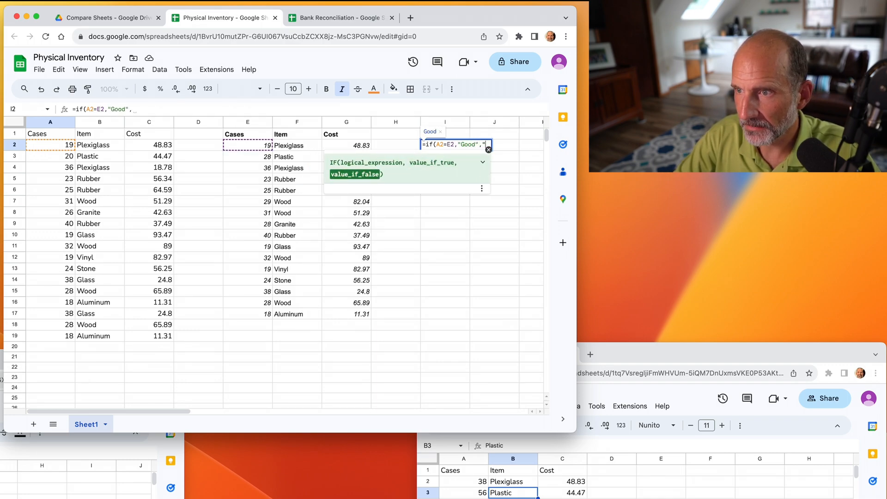
{"action": "type", "text": "\"Bad\""}
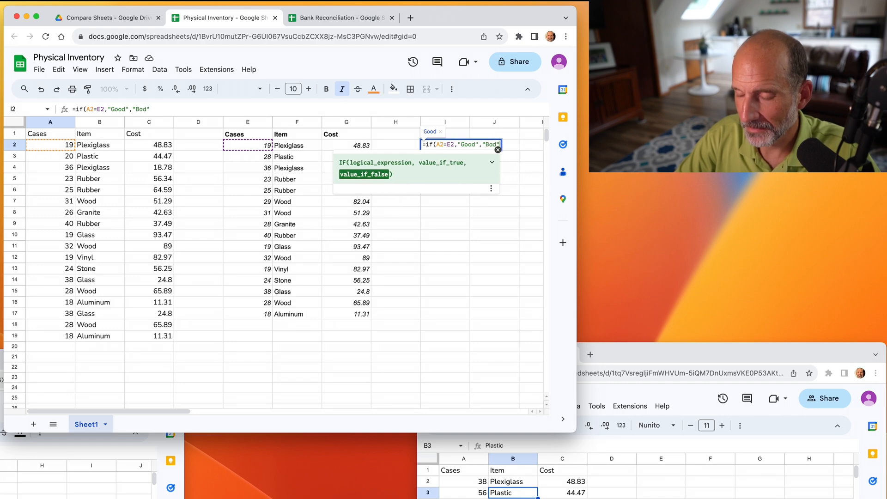
{"action": "key", "text": "enter"}
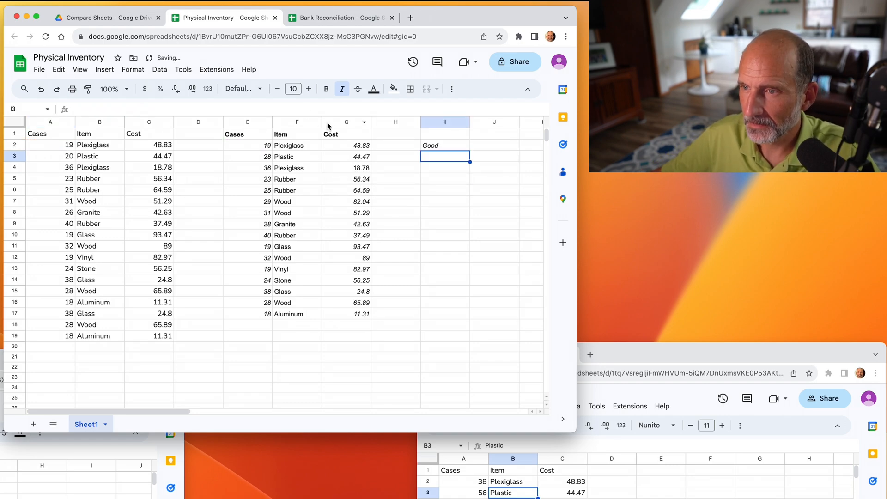
Fill the Good/Bad check formula from I2 down through I19.
{"action": "left_click", "coordinate": [445, 146]}
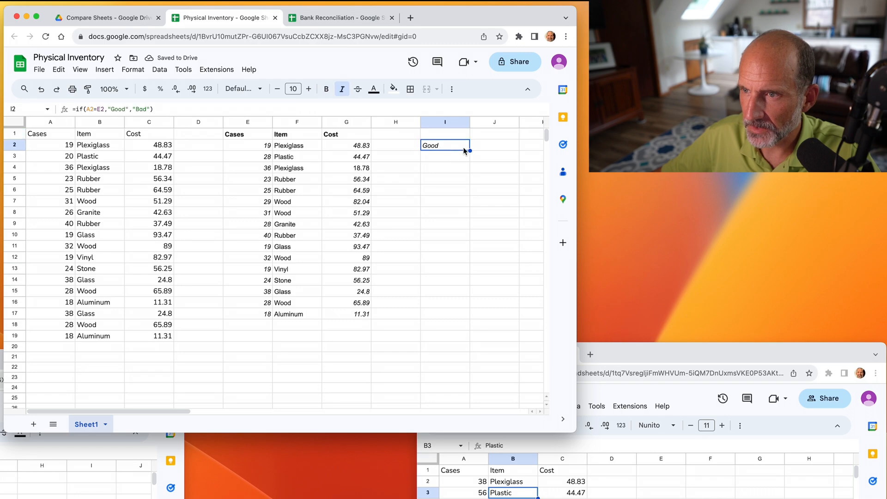
{"action": "left_click_drag", "start_coordinate": [468, 149], "coordinate": [472, 338]}
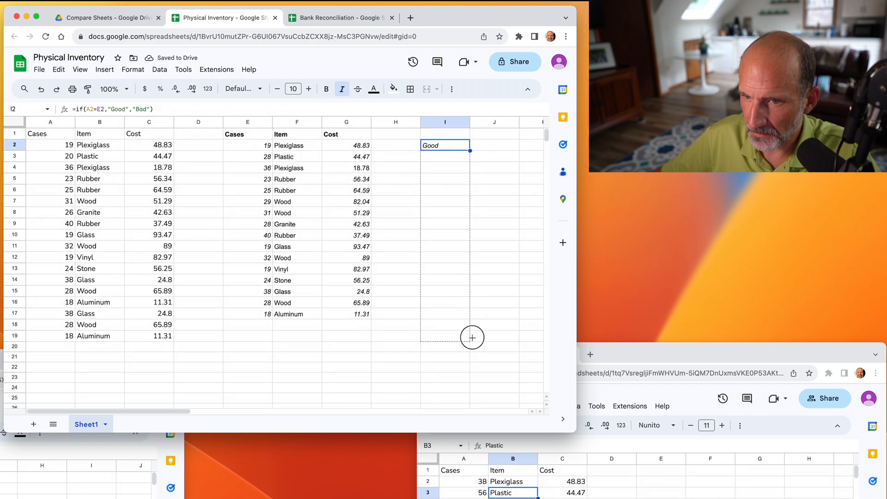
{"action": "left_click_drag", "start_coordinate": [469, 150], "coordinate": [471, 337]}
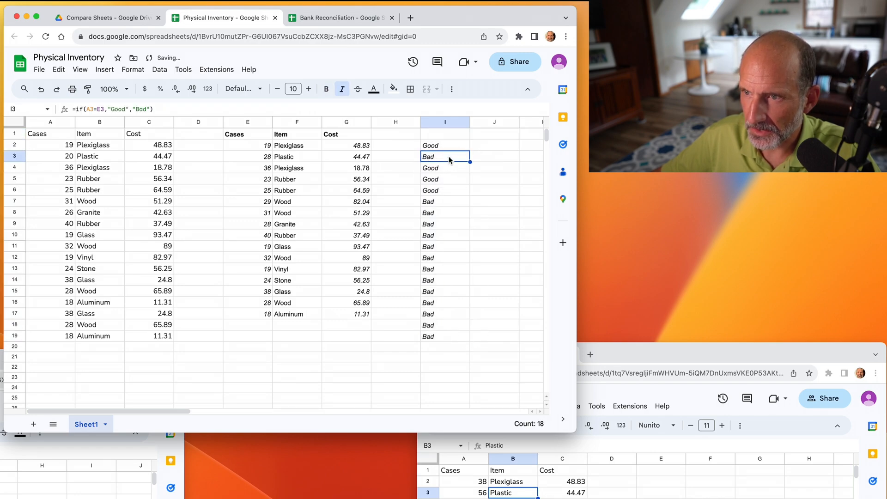
{"action": "mouse_move", "coordinate": [446, 188]}
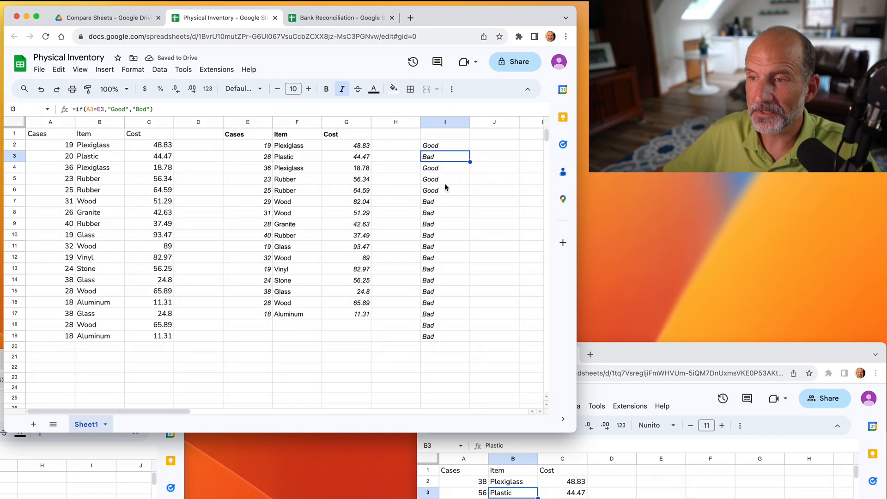
Review the results: rows 2, 4, 5 and 6 Good, the rest Bad.
{"action": "left_click", "coordinate": [444, 190]}
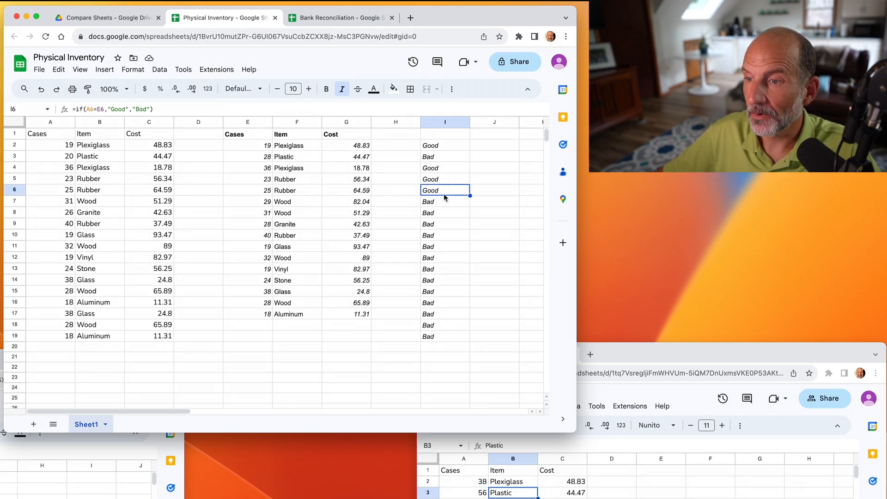
{"action": "left_click", "coordinate": [445, 201]}
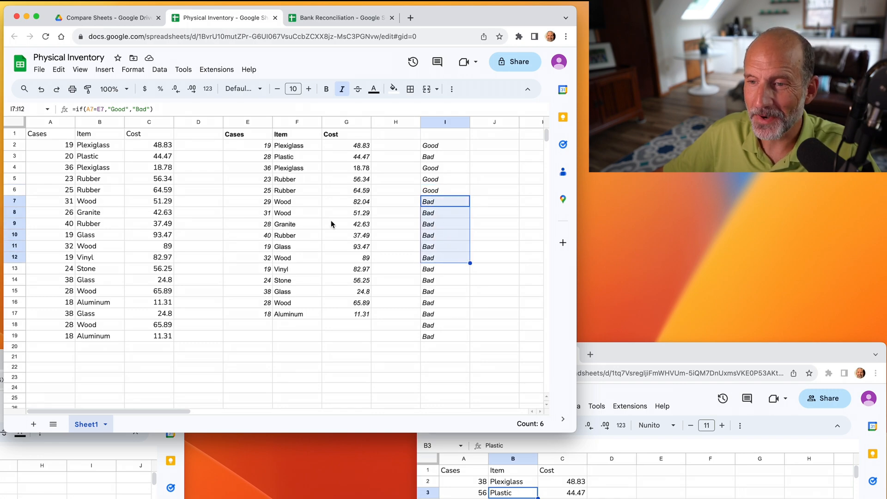
{"action": "left_click", "coordinate": [346, 212]}
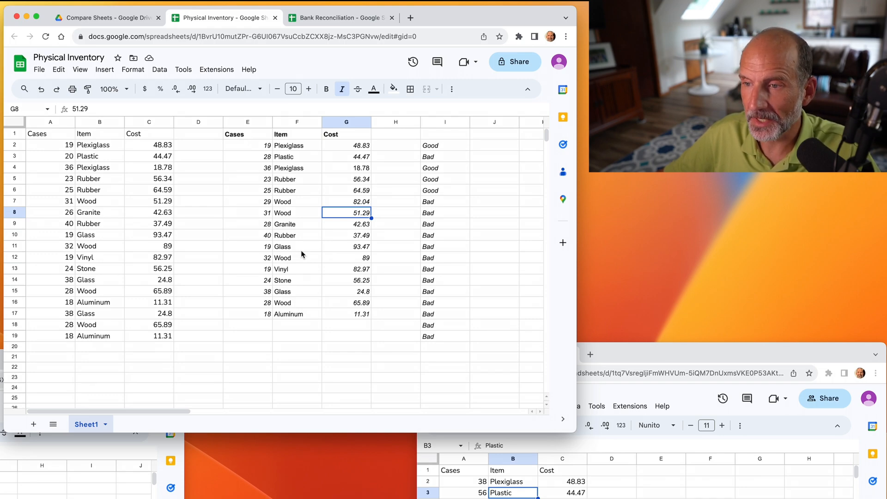
{"action": "left_click", "coordinate": [395, 179]}
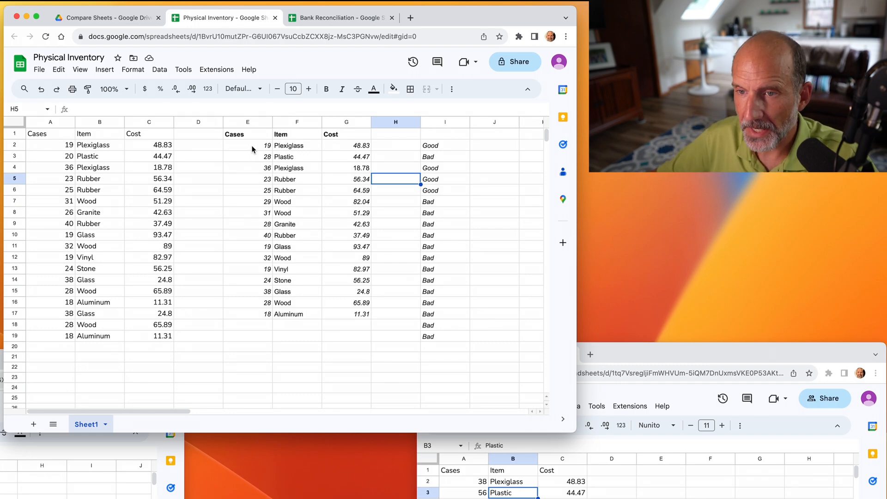
{"action": "left_click", "coordinate": [247, 133]}
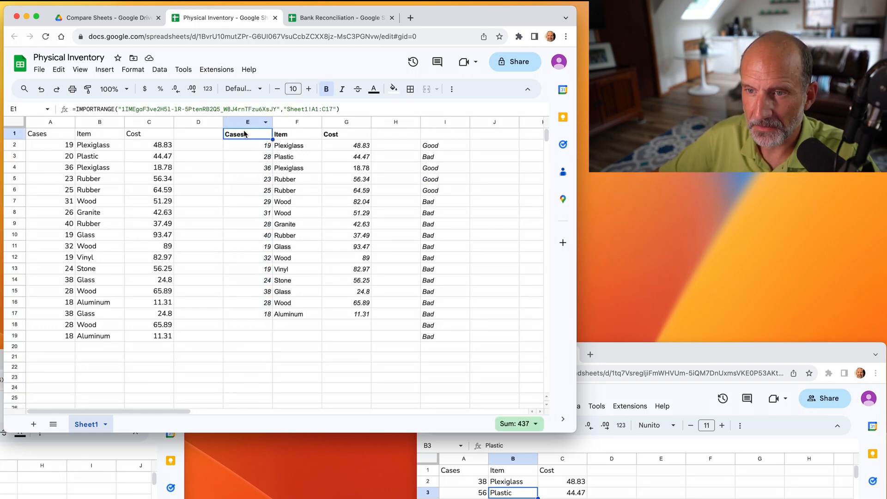
Delete the IMPORTRANGE formula in E1 and clear the Good/Bad column I.
{"action": "key", "text": "Delete"}
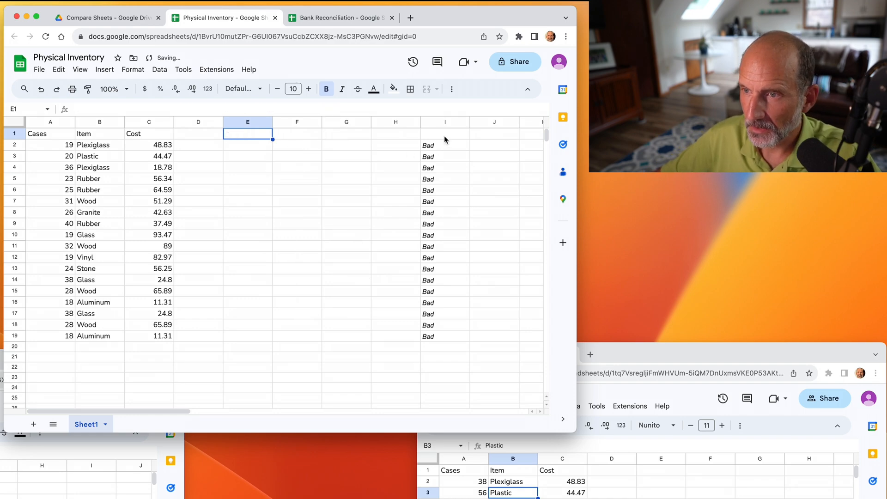
{"action": "left_click", "coordinate": [444, 122]}
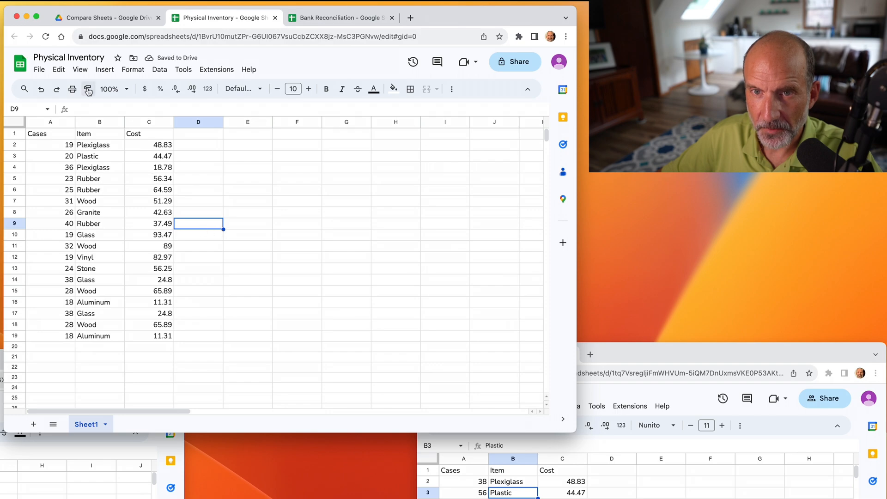
{"action": "mouse_move", "coordinate": [83, 83]}
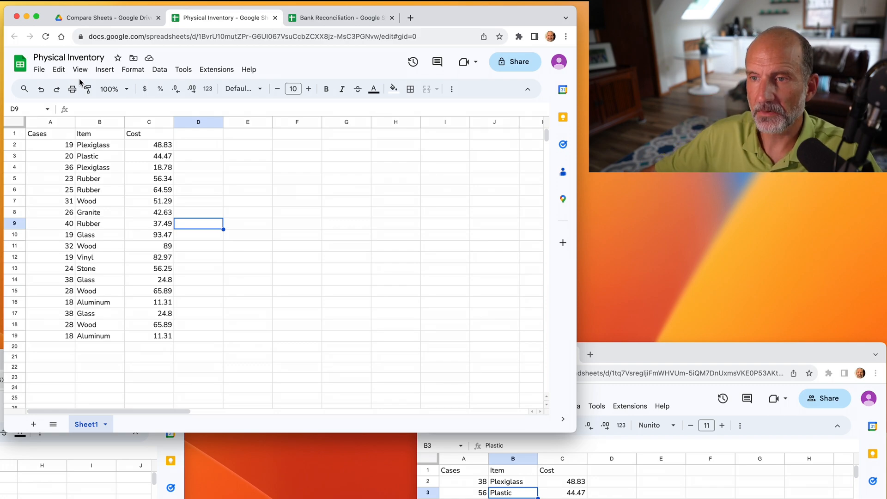
{"action": "left_click", "coordinate": [216, 69]}
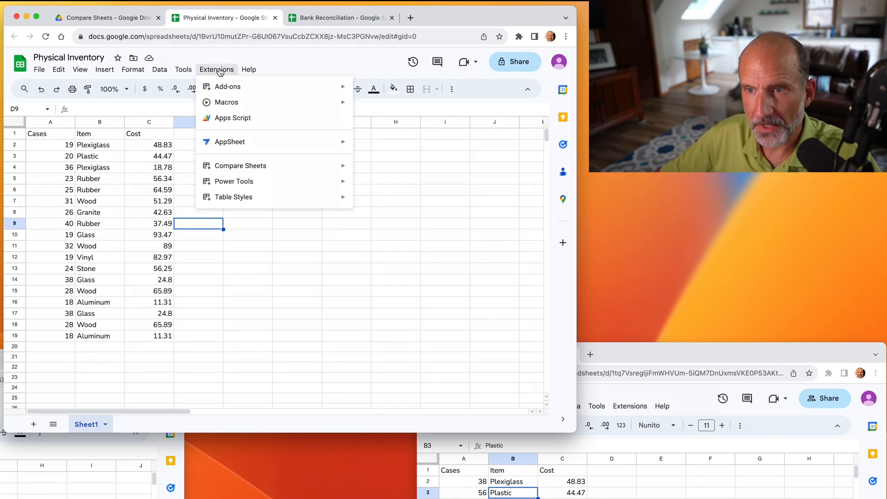
{"action": "mouse_move", "coordinate": [240, 166]}
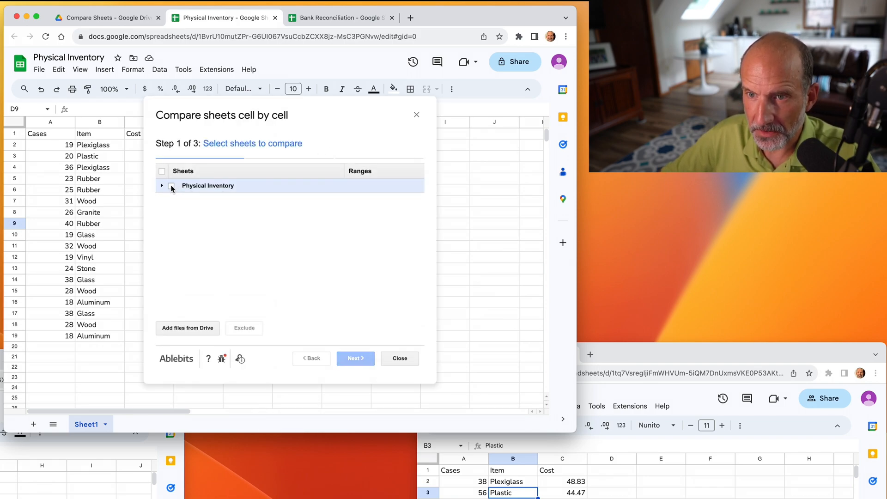
Tick Physical Inventory in step 1 and start adding spreadsheets from Drive.
{"action": "left_click", "coordinate": [171, 186]}
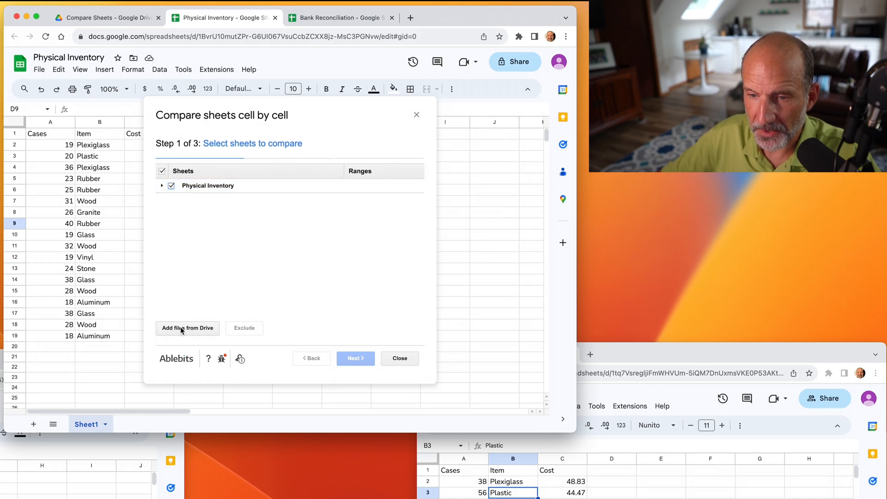
{"action": "left_click", "coordinate": [188, 328]}
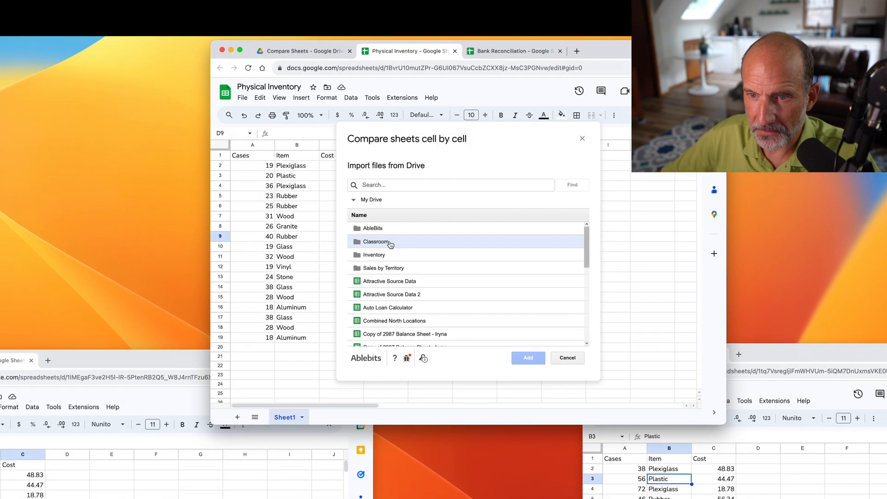
Add Book Inventory and POS Inventory from the AbleBits Drive folder and tick both.
{"action": "double_click", "coordinate": [373, 227]}
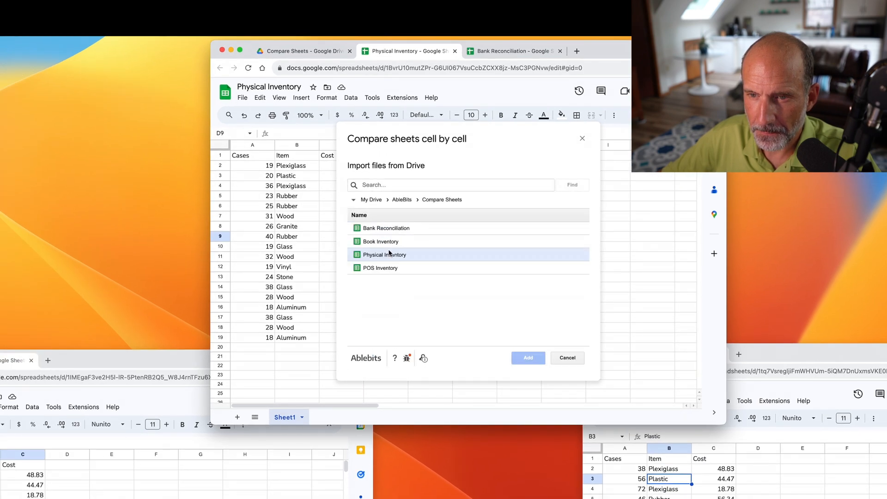
{"action": "left_click", "coordinate": [381, 242]}
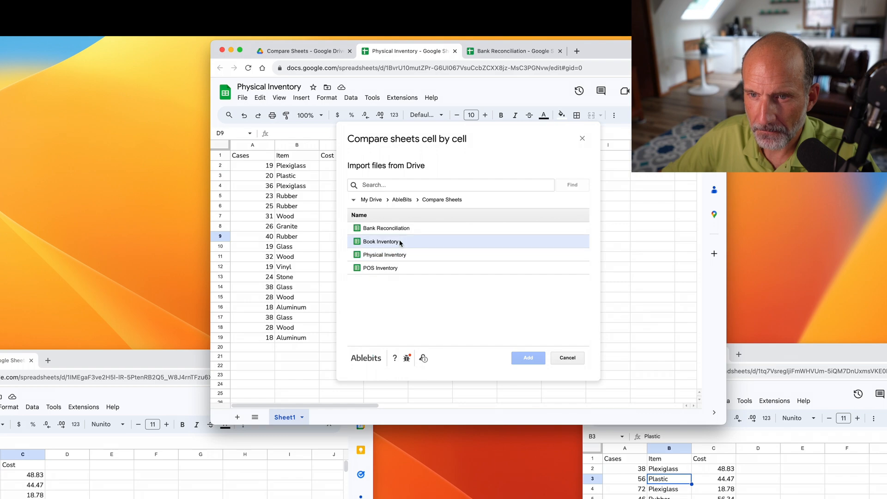
{"action": "left_click", "coordinate": [383, 254]}
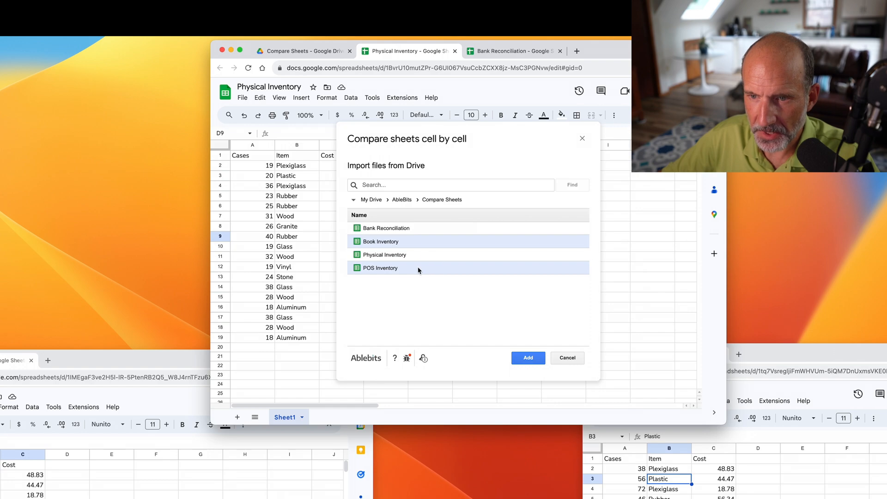
{"action": "left_click", "coordinate": [528, 357]}
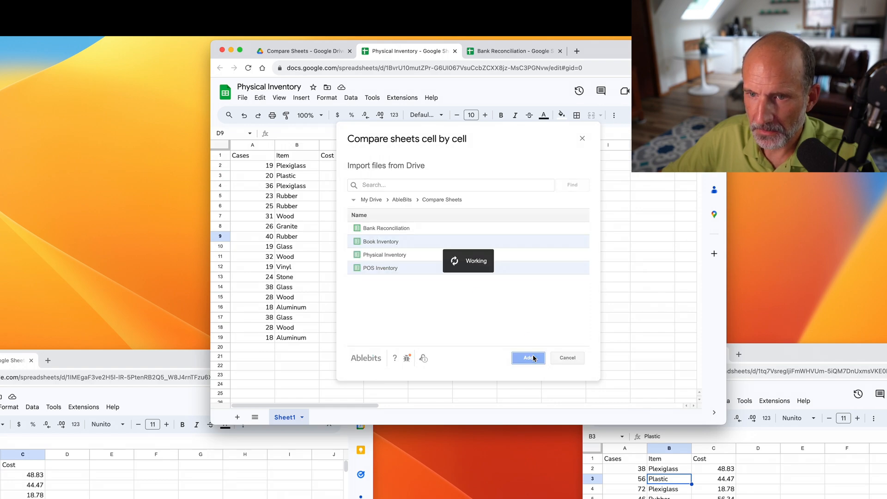
{"action": "left_click", "coordinate": [528, 357]}
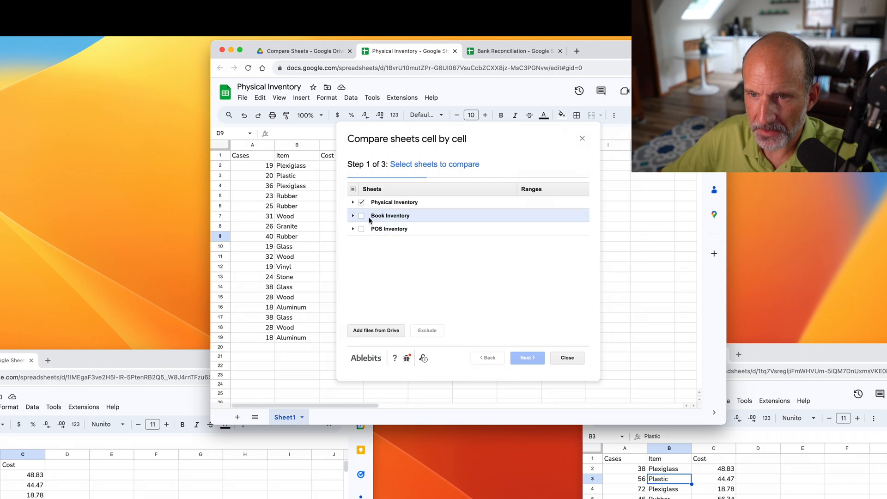
{"action": "left_click", "coordinate": [361, 216]}
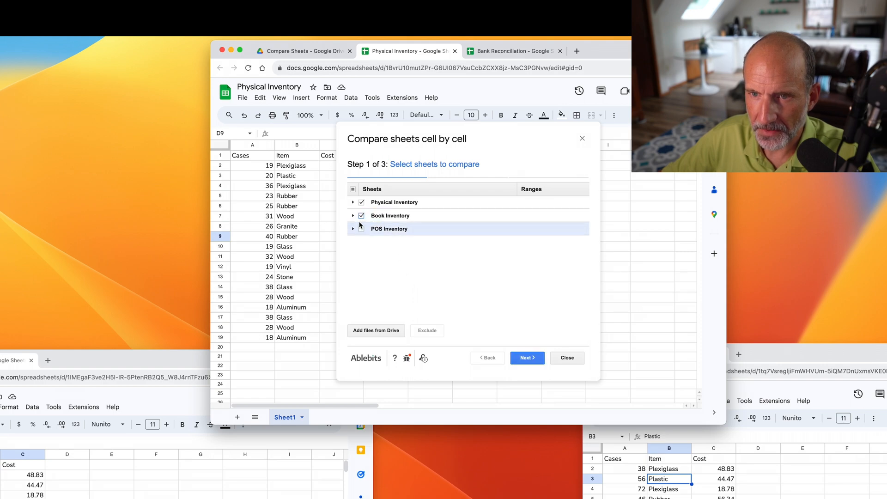
{"action": "left_click", "coordinate": [353, 229]}
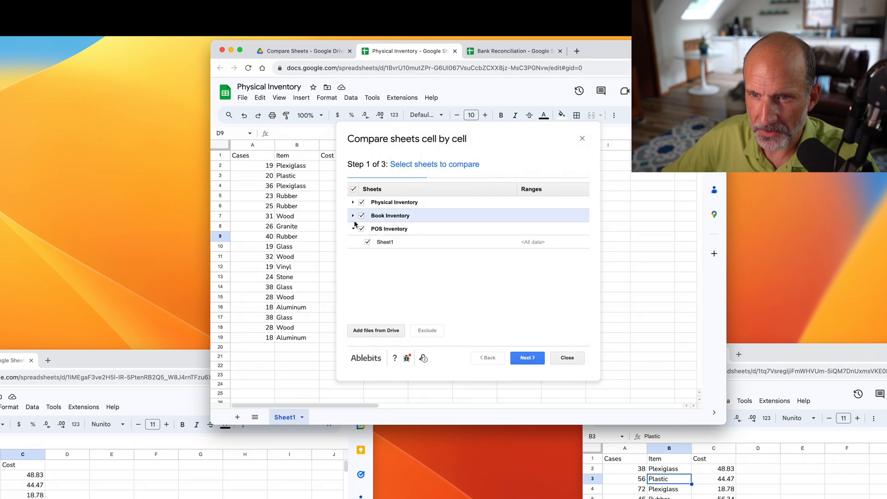
{"action": "left_click", "coordinate": [353, 216]}
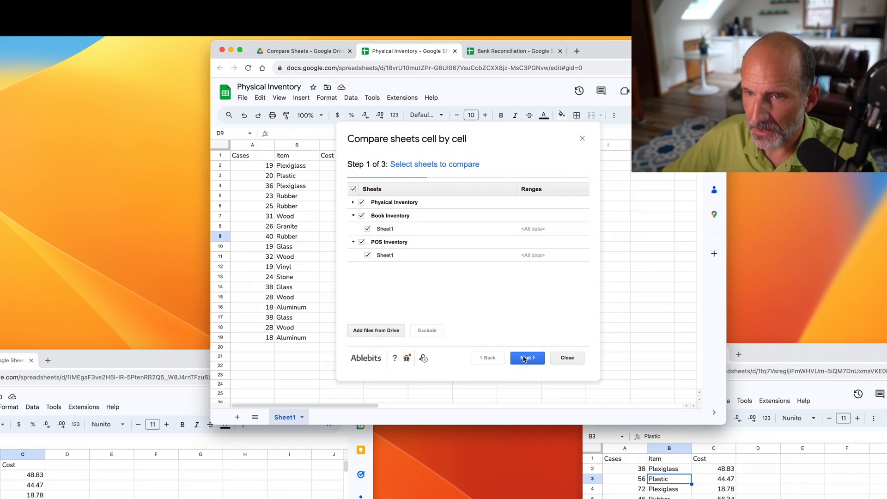
Keep Physical Inventory's Sheet1 as main sheet, show differences on the sheets, and run the comparison.
{"action": "left_click", "coordinate": [526, 358]}
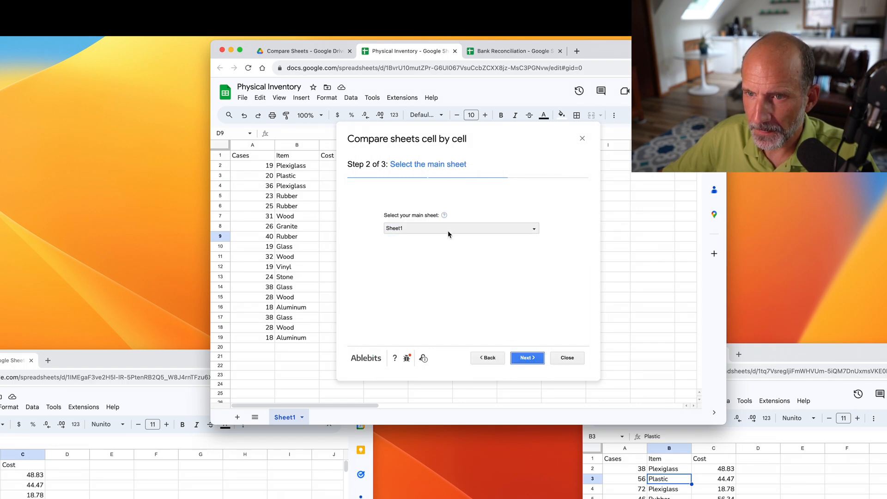
{"action": "left_click", "coordinate": [461, 227]}
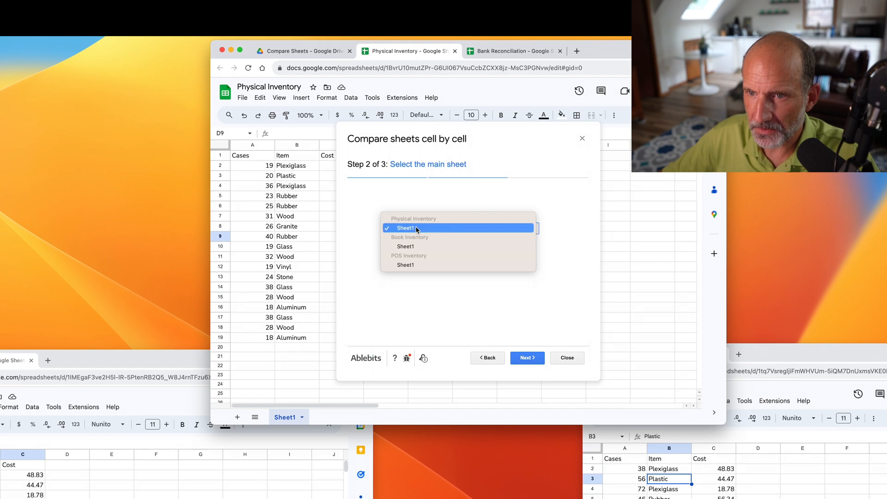
{"action": "left_click", "coordinate": [406, 228]}
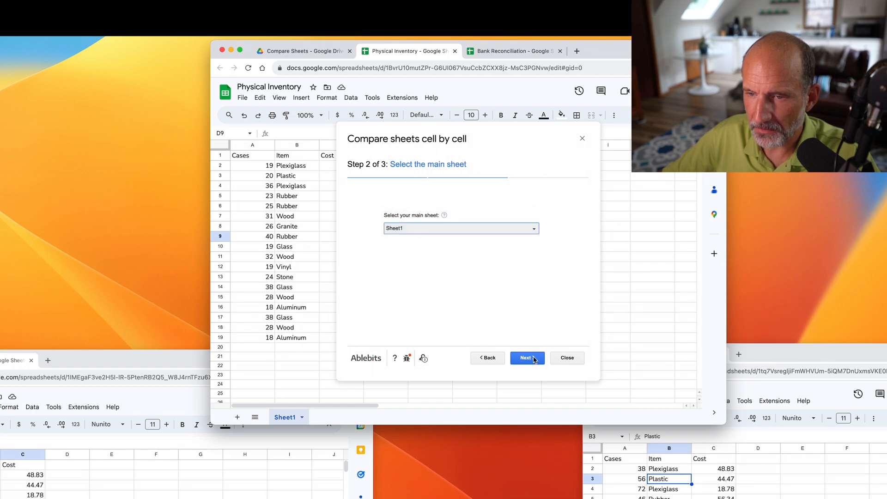
{"action": "left_click", "coordinate": [526, 357]}
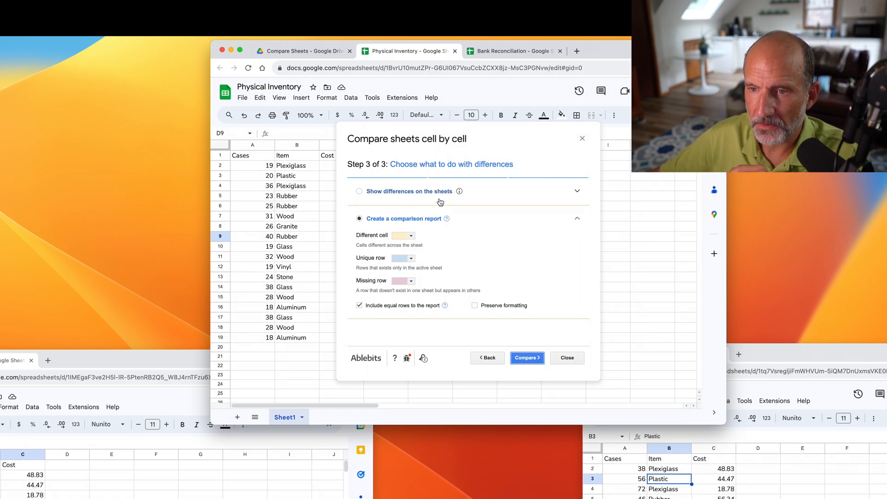
{"action": "left_click", "coordinate": [359, 190]}
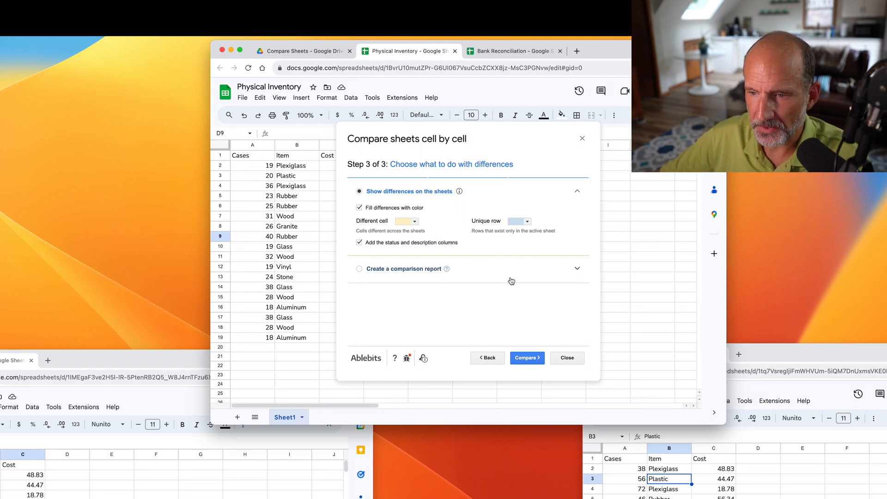
{"action": "left_click", "coordinate": [527, 358]}
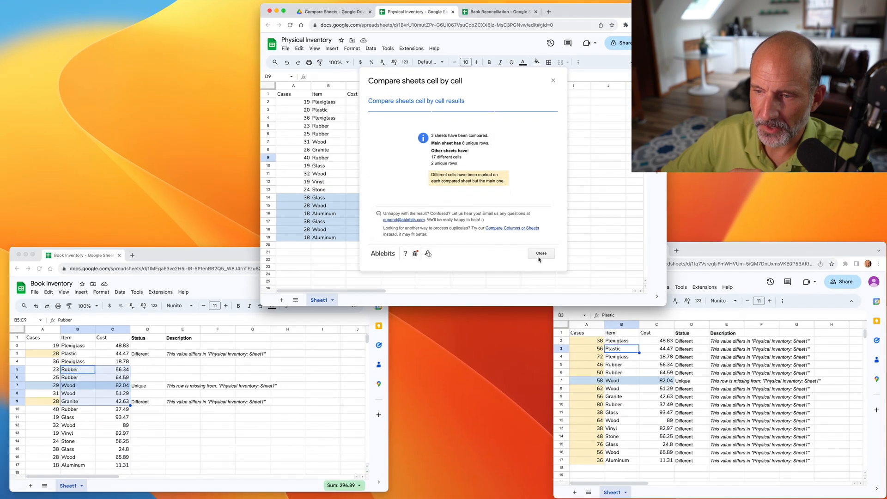
Close the results summary and review the Unique row flags and difference notes.
{"action": "left_click", "coordinate": [540, 253]}
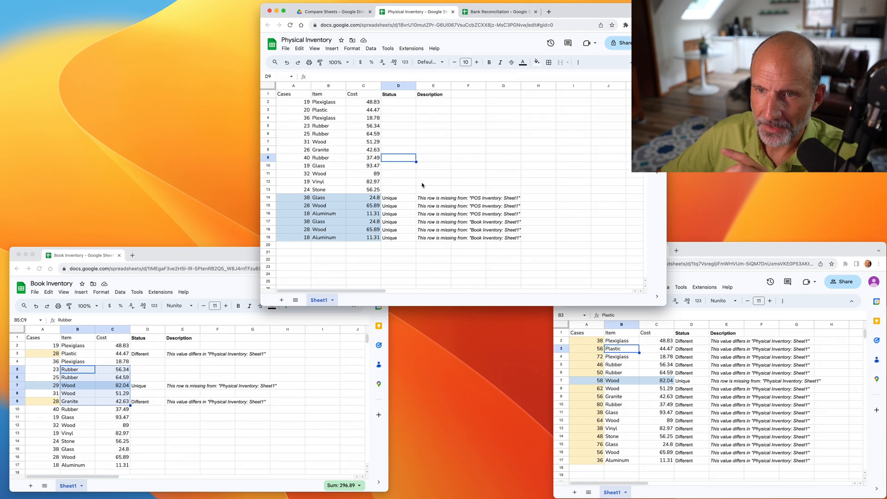
{"action": "mouse_move", "coordinate": [398, 199]}
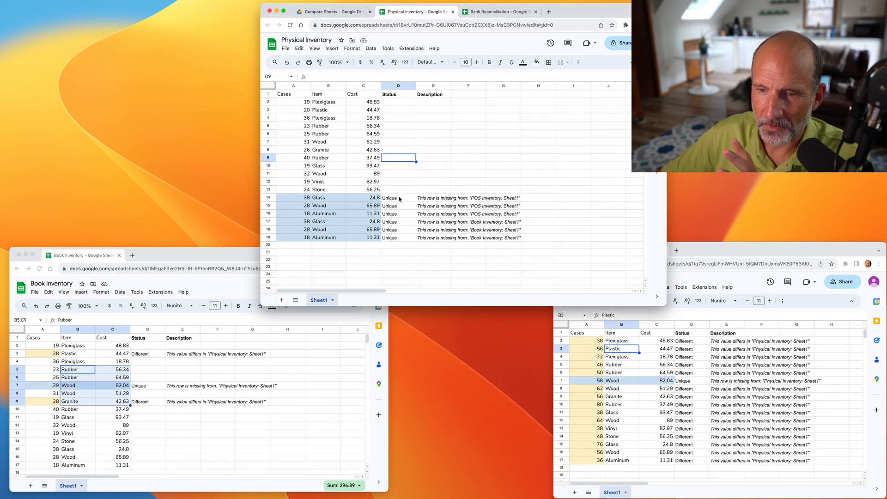
{"action": "left_click", "coordinate": [398, 197]}
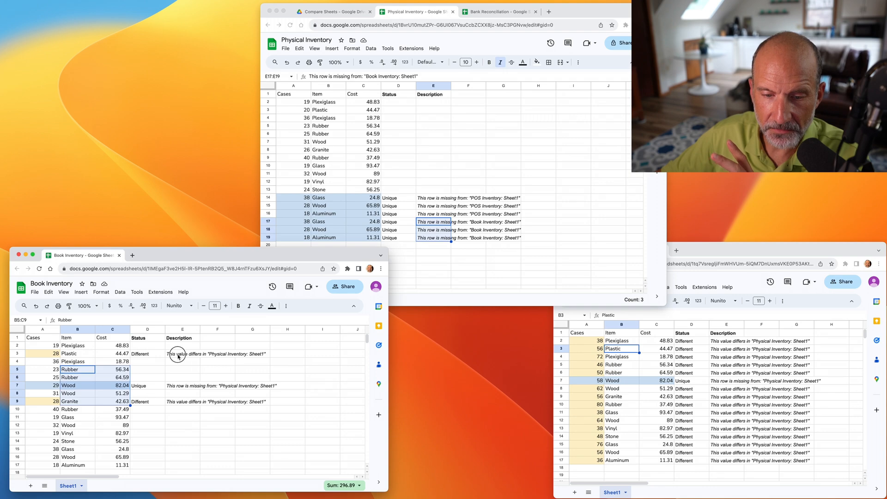
{"action": "left_click", "coordinate": [182, 354]}
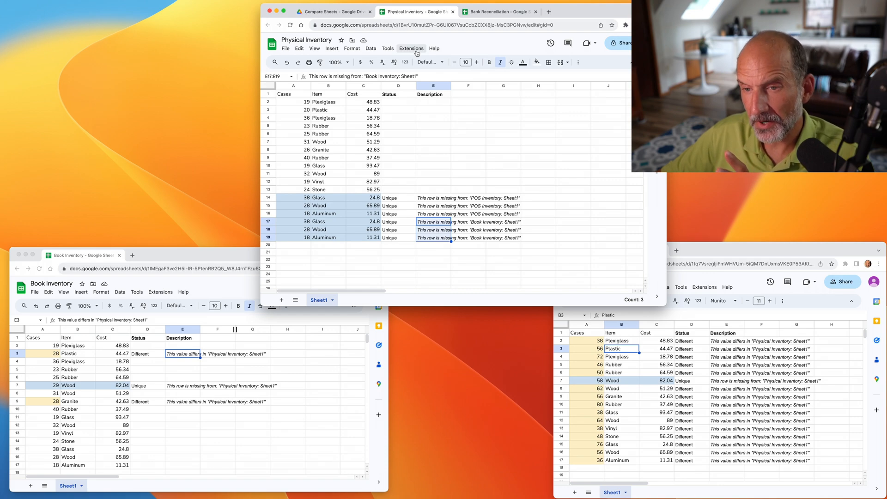
Start a new Compare sheets cell by cell run from the Extensions add-ons menu.
{"action": "left_click", "coordinate": [411, 48]}
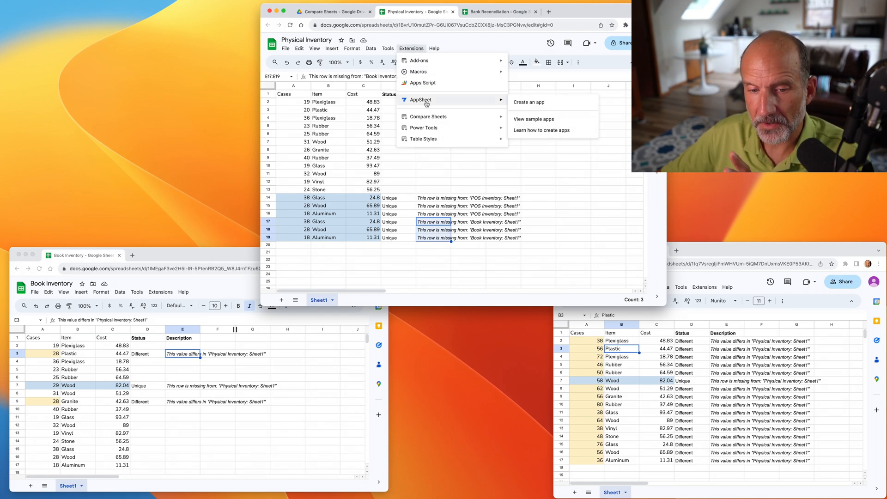
{"action": "mouse_move", "coordinate": [428, 116]}
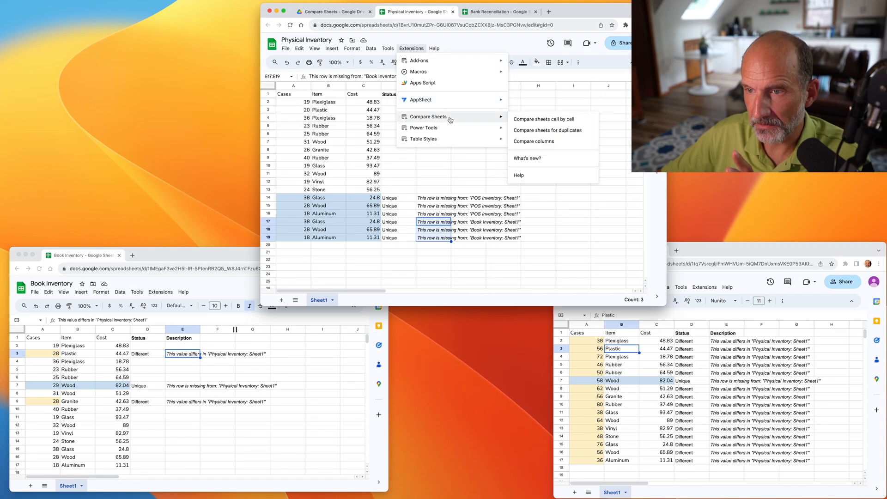
{"action": "mouse_move", "coordinate": [543, 118]}
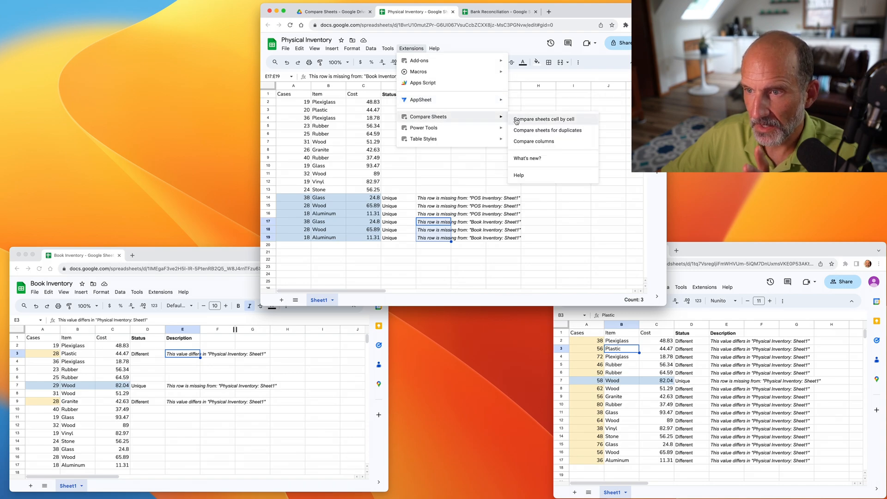
{"action": "left_click", "coordinate": [544, 118]}
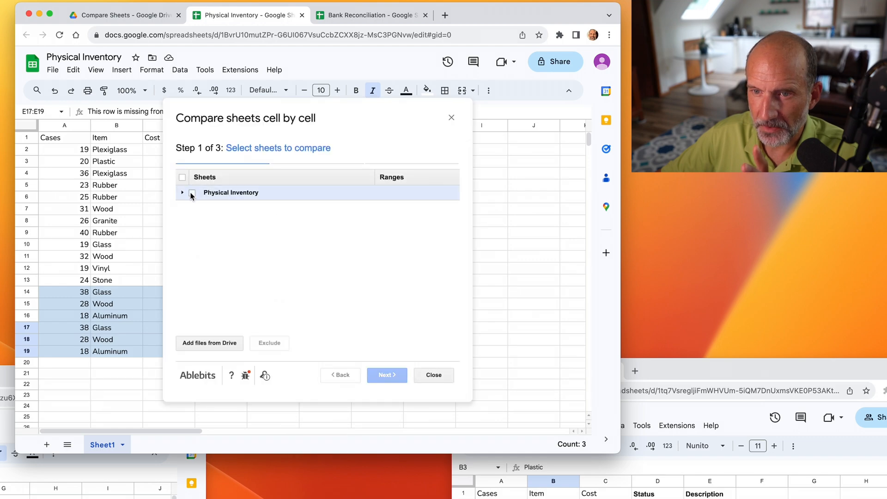
Add spreadsheets from Drive by browsing into the AbleBits > Compare Sheets folder.
{"action": "left_click", "coordinate": [209, 343]}
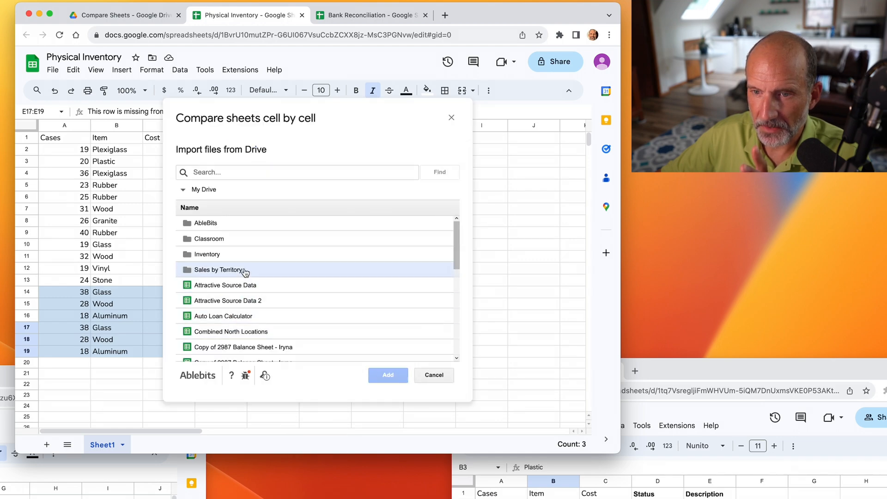
{"action": "double_click", "coordinate": [205, 223]}
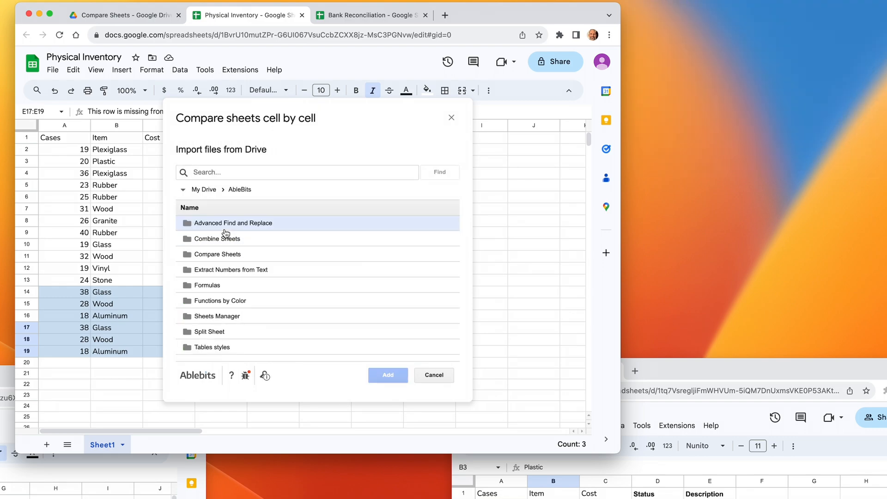
{"action": "double_click", "coordinate": [216, 254]}
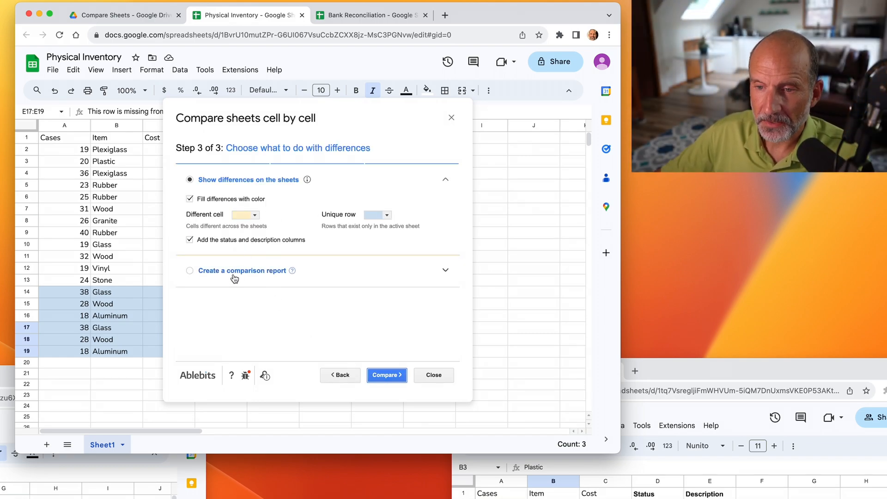
Choose a separate comparison report that excludes equal rows, and run the comparison.
{"action": "left_click", "coordinate": [190, 270]}
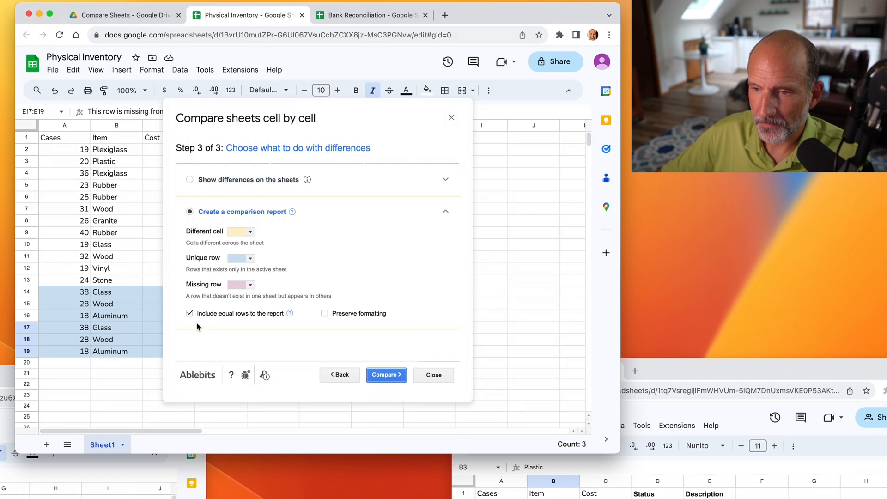
{"action": "left_click", "coordinate": [190, 313]}
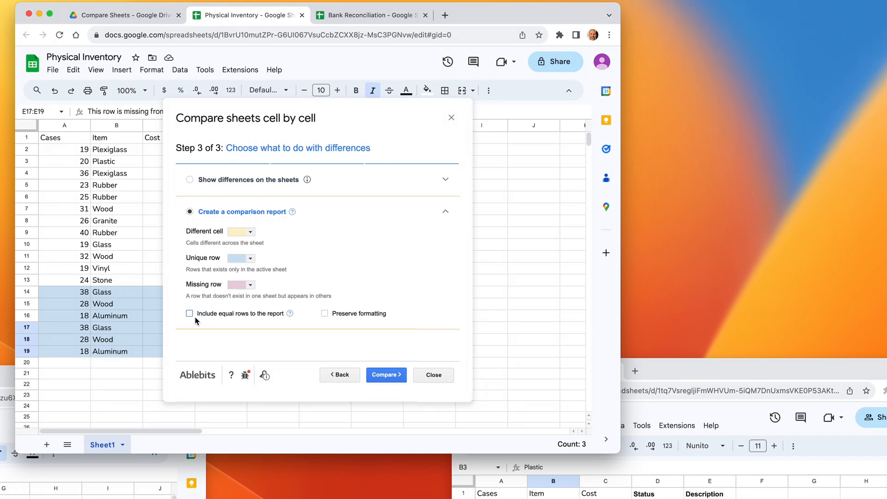
{"action": "left_click", "coordinate": [386, 375]}
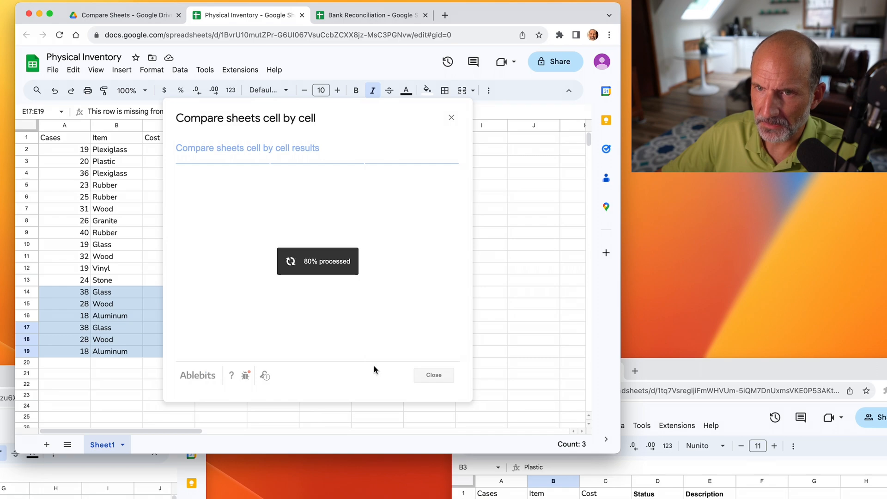
{"action": "mouse_move", "coordinate": [294, 240]}
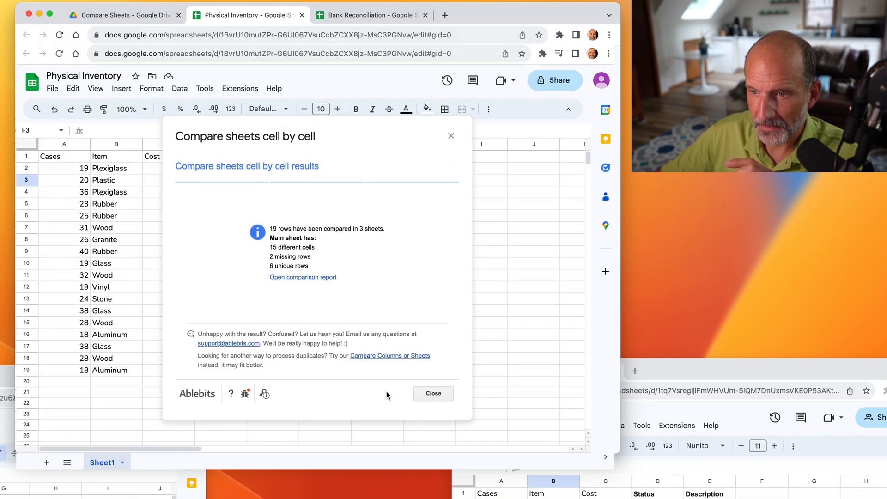
{"action": "mouse_move", "coordinate": [350, 320]}
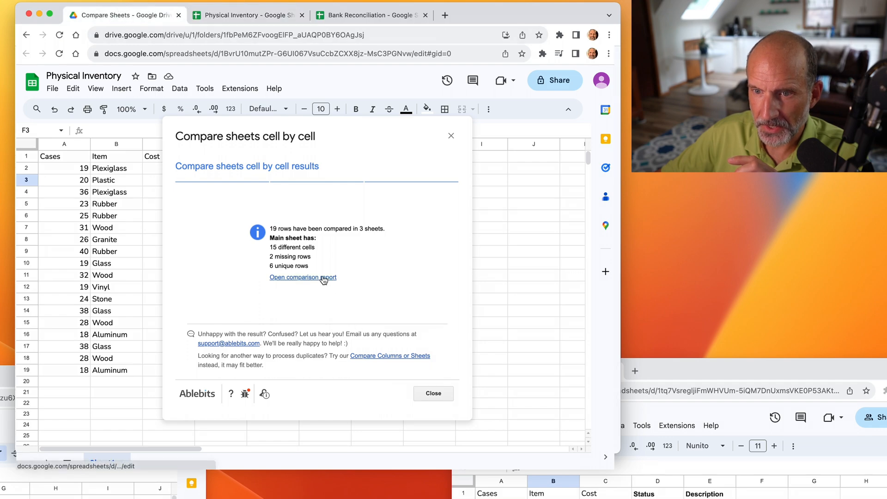
Open the comparison report, expand and collapse the grouped Wood row, then view Bank Reconciliation.
{"action": "left_click", "coordinate": [302, 277]}
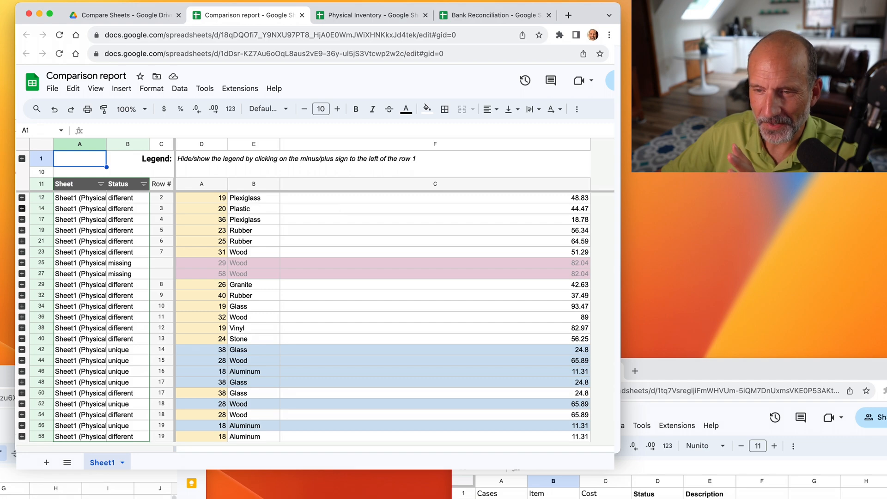
{"action": "left_click", "coordinate": [23, 209]}
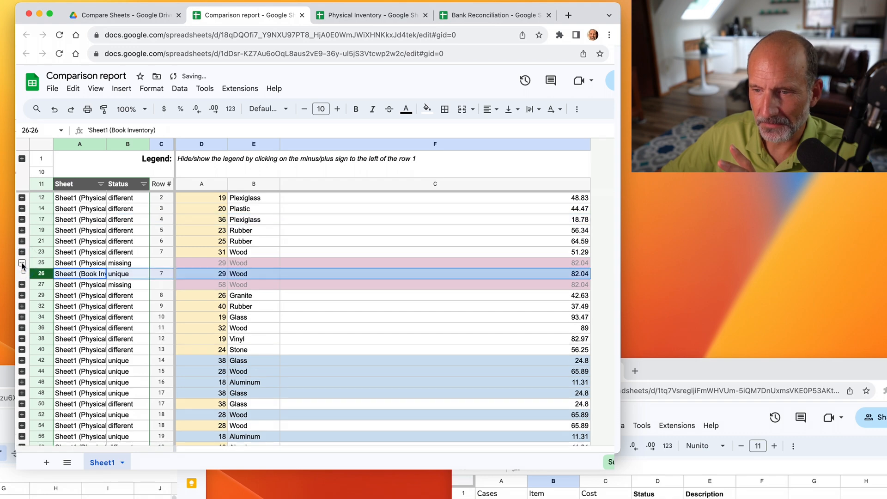
{"action": "left_click", "coordinate": [22, 263]}
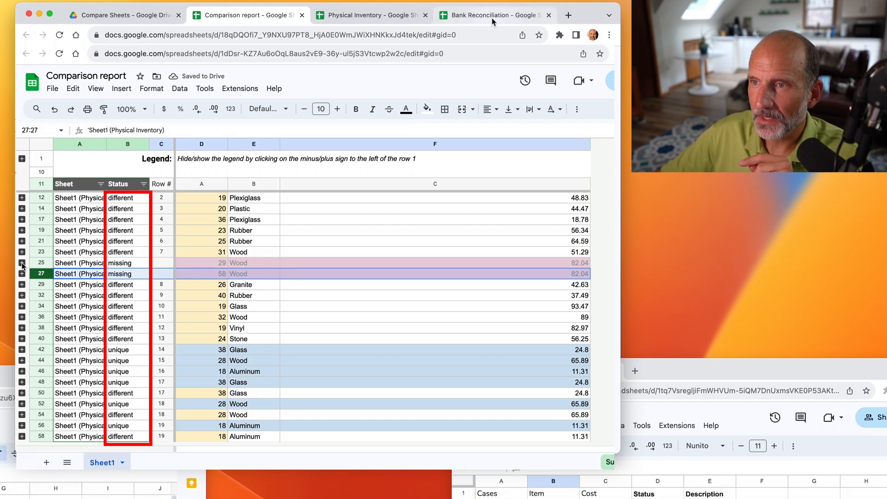
{"action": "left_click", "coordinate": [492, 14]}
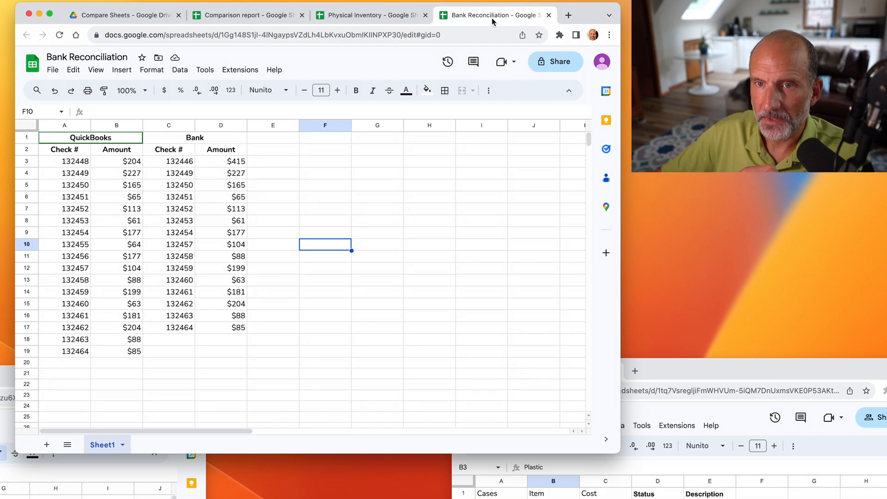
Select the check and amount data A3:D19 and bring up the Compare Sheets add-on menu.
{"action": "left_click", "coordinate": [240, 70]}
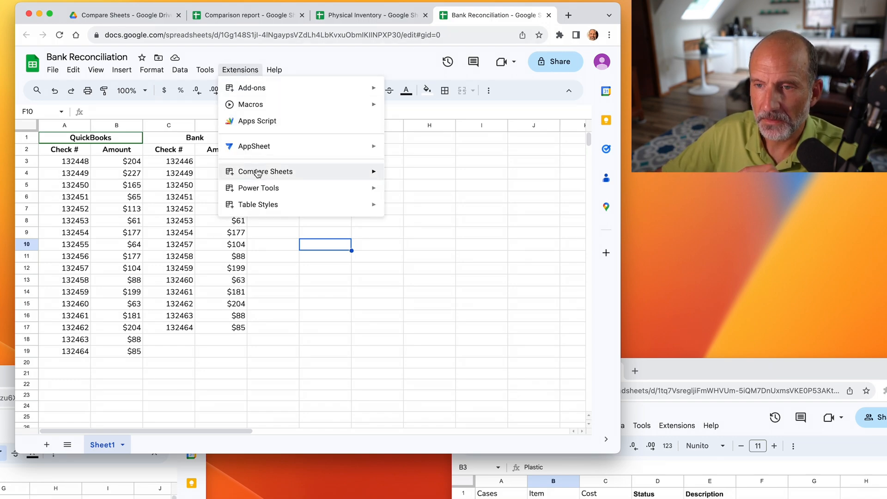
{"action": "mouse_move", "coordinate": [264, 171]}
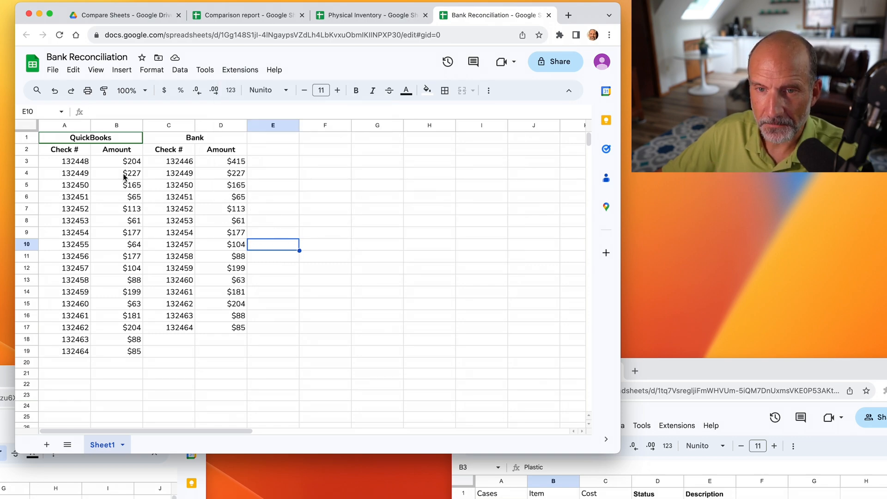
{"action": "mouse_move", "coordinate": [88, 165]}
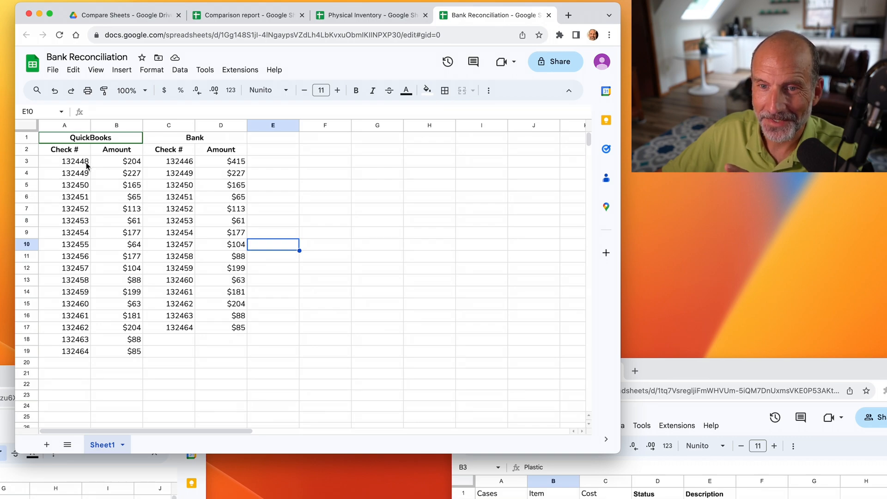
{"action": "left_click_drag", "start_coordinate": [64, 161], "coordinate": [64, 173]}
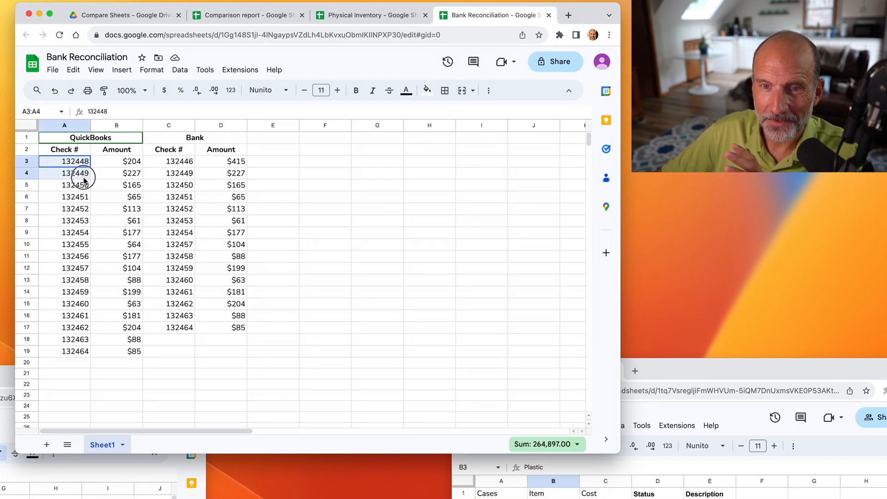
{"action": "left_click_drag", "start_coordinate": [64, 172], "coordinate": [64, 244]}
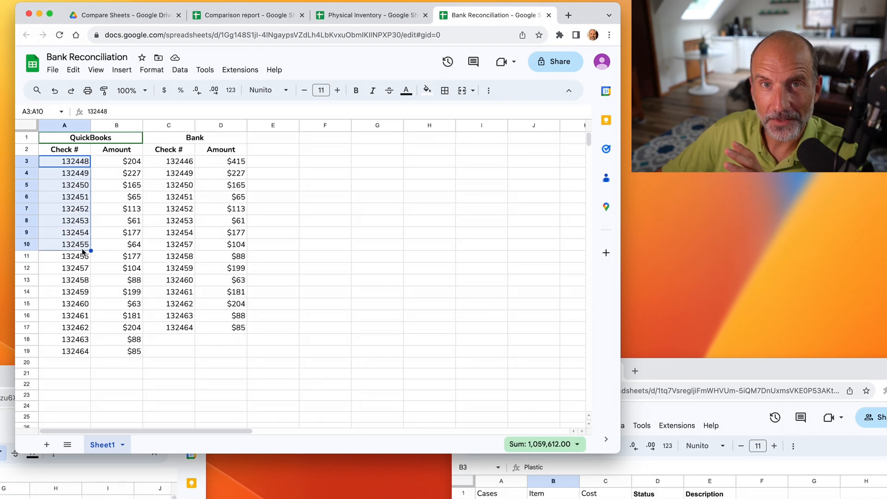
{"action": "left_click", "coordinate": [63, 208]}
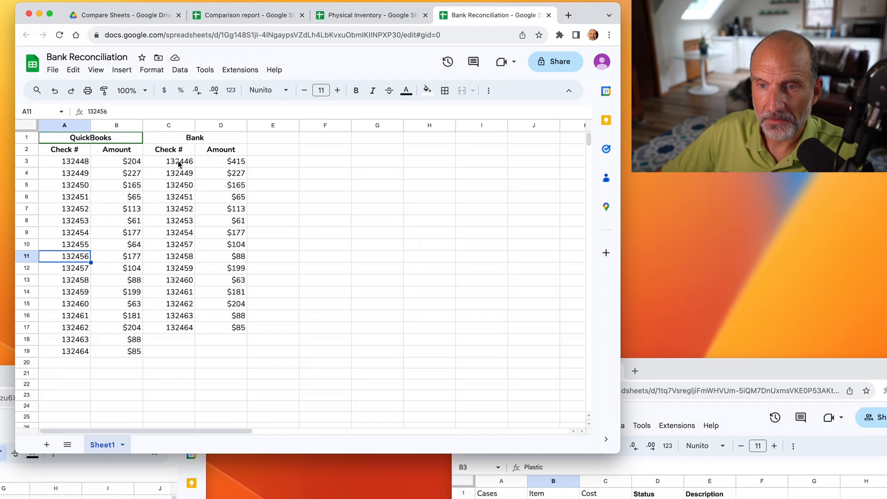
{"action": "left_click_drag", "start_coordinate": [169, 161], "coordinate": [169, 268]}
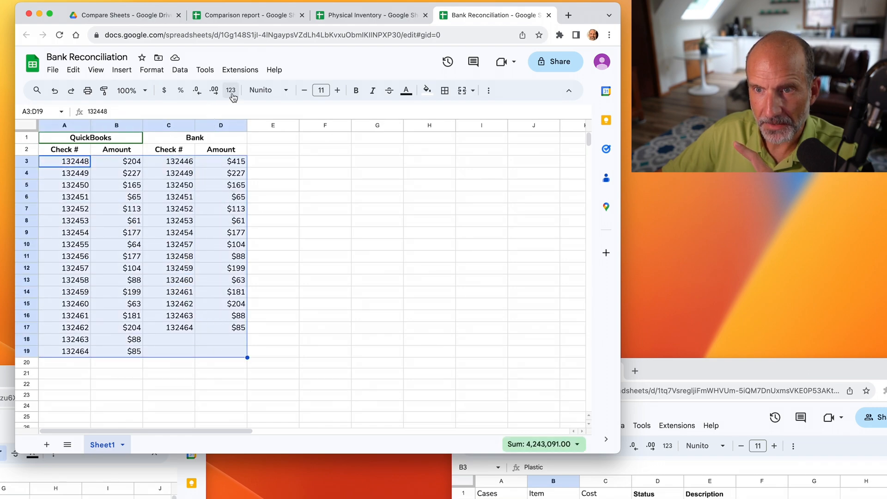
{"action": "left_click", "coordinate": [240, 70]}
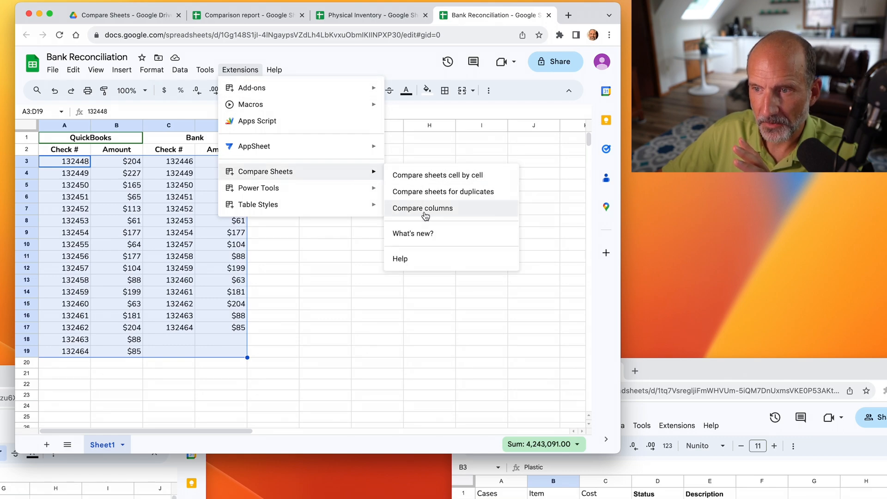
Compare columns without headers, filling QuickBooks check numbers duplicated in the Bank column cyan.
{"action": "left_click", "coordinate": [422, 208]}
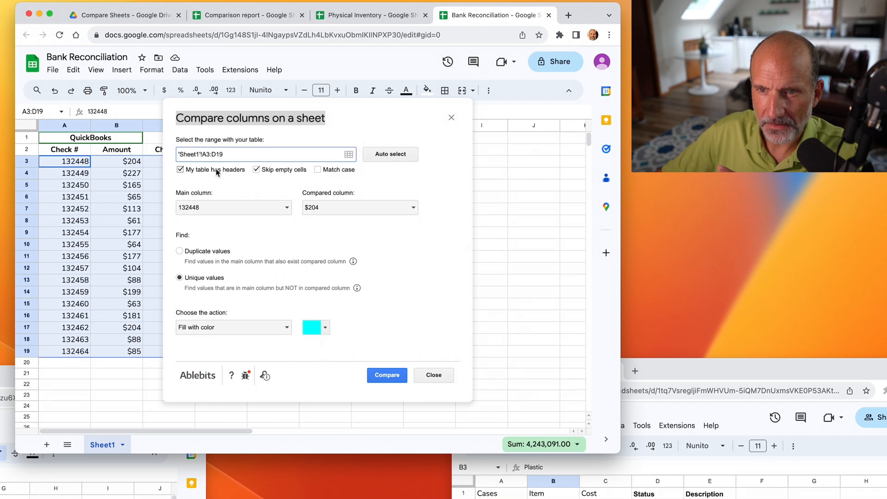
{"action": "left_click", "coordinate": [180, 169]}
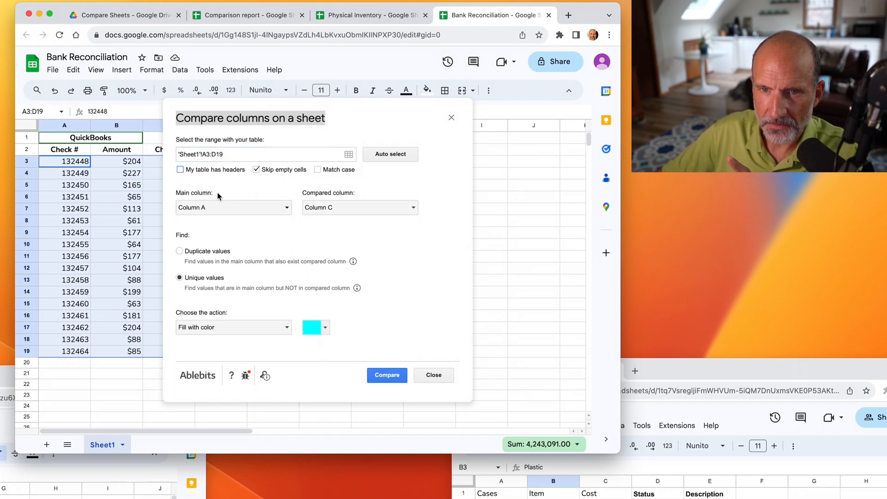
{"action": "mouse_move", "coordinate": [241, 214]}
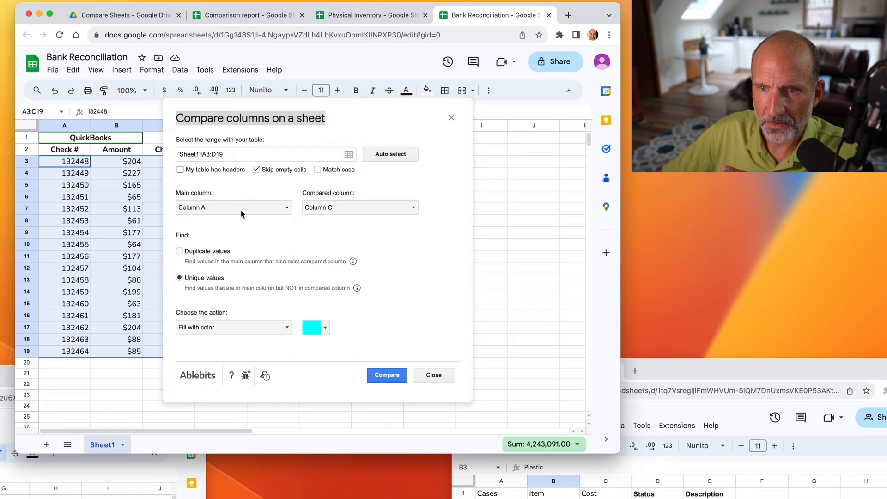
{"action": "mouse_move", "coordinate": [298, 214]}
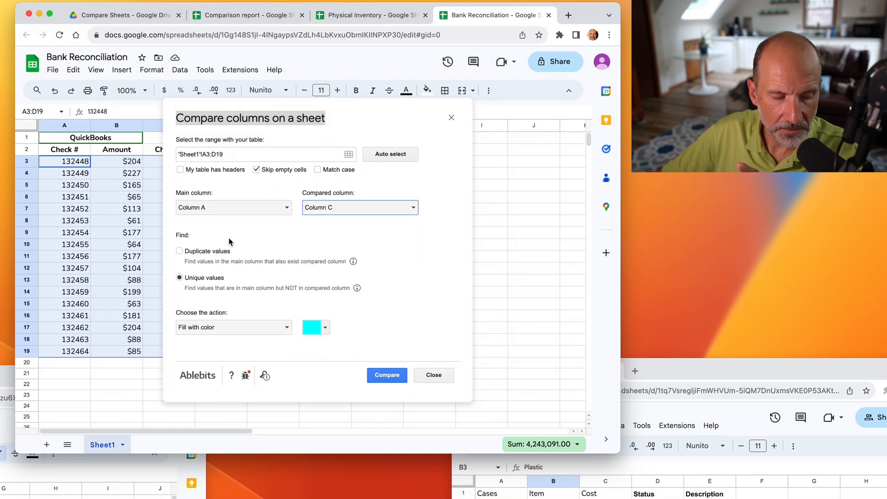
{"action": "left_click", "coordinate": [179, 250]}
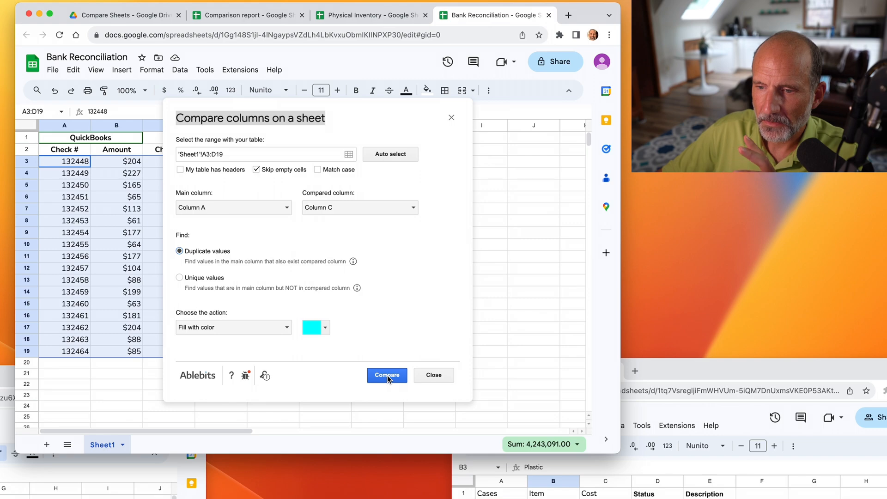
{"action": "left_click", "coordinate": [388, 375]}
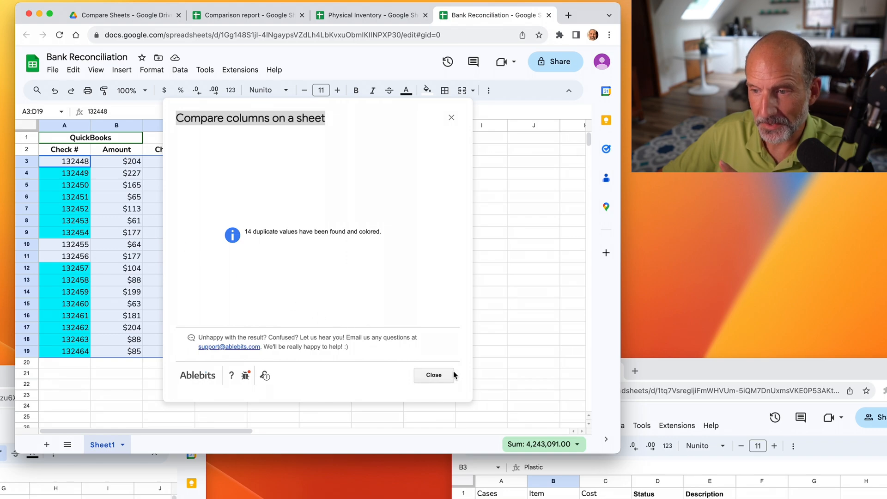
{"action": "left_click", "coordinate": [433, 375]}
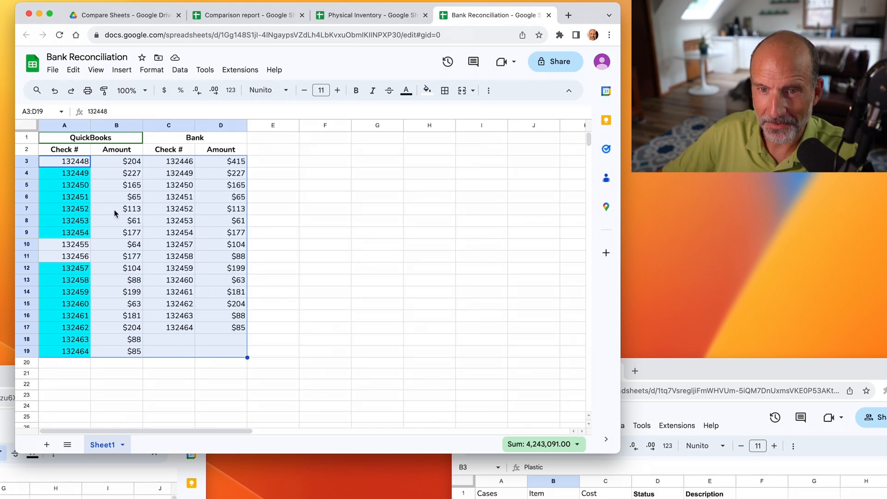
Reselect A3:D19 and fill unique QuickBooks checks 132448, 132455 and 132456 yellow.
{"action": "left_click", "coordinate": [64, 197]}
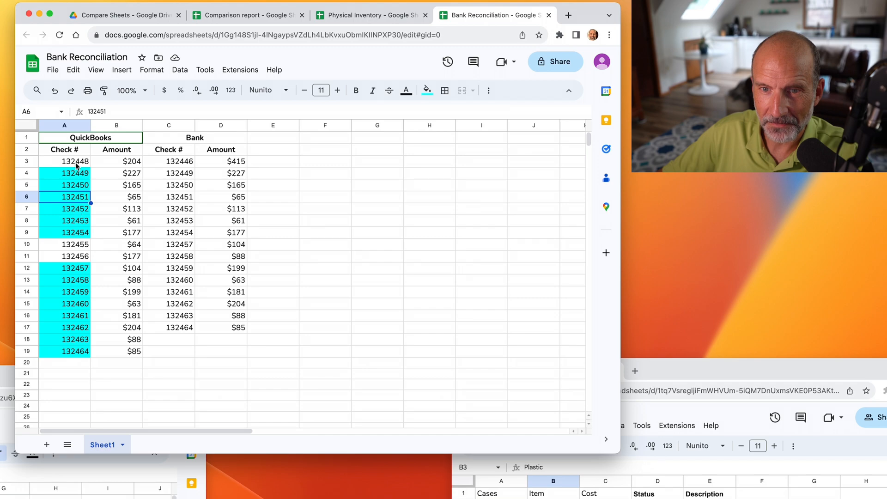
{"action": "left_click_drag", "start_coordinate": [64, 161], "coordinate": [242, 351]}
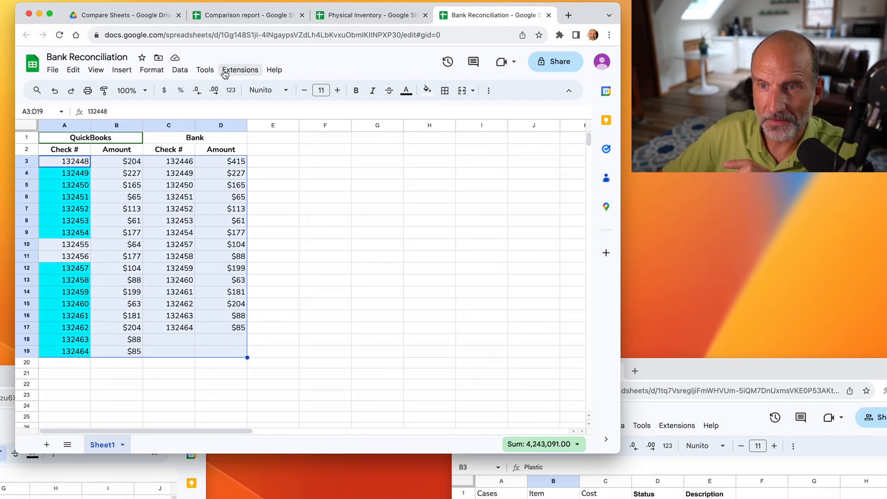
{"action": "left_click", "coordinate": [239, 70]}
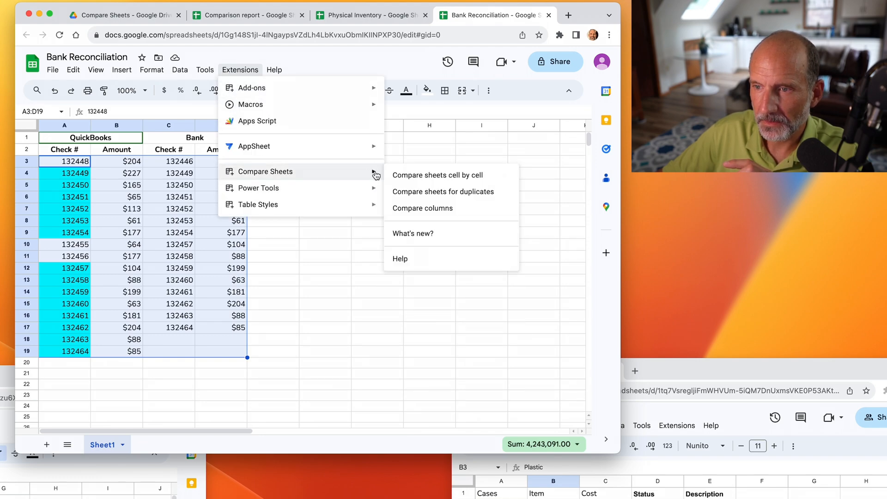
{"action": "left_click", "coordinate": [438, 175]}
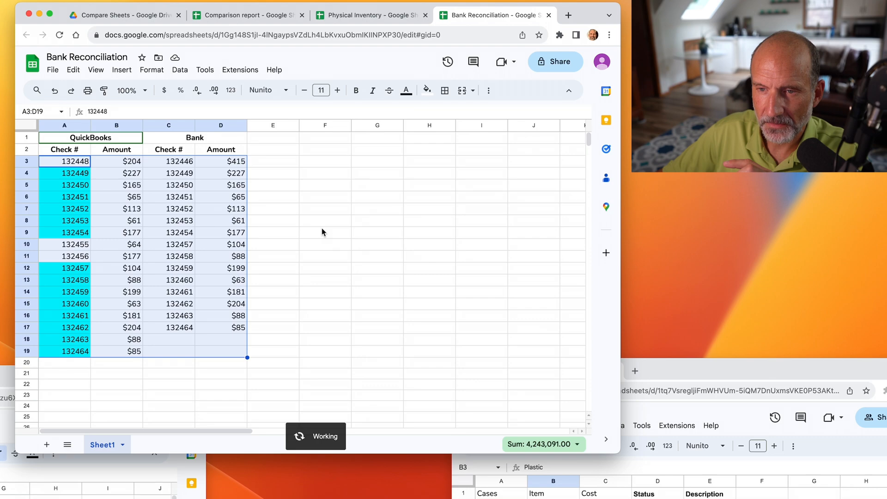
{"action": "left_click", "coordinate": [325, 327]}
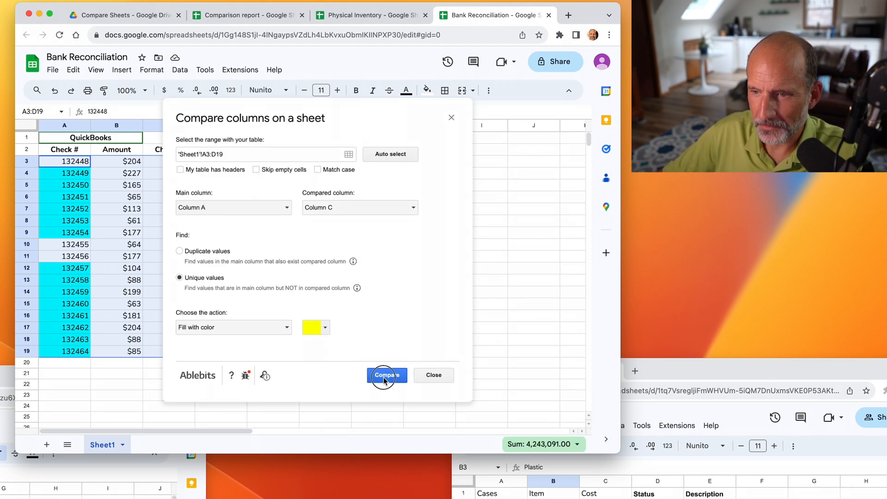
{"action": "left_click", "coordinate": [388, 375]}
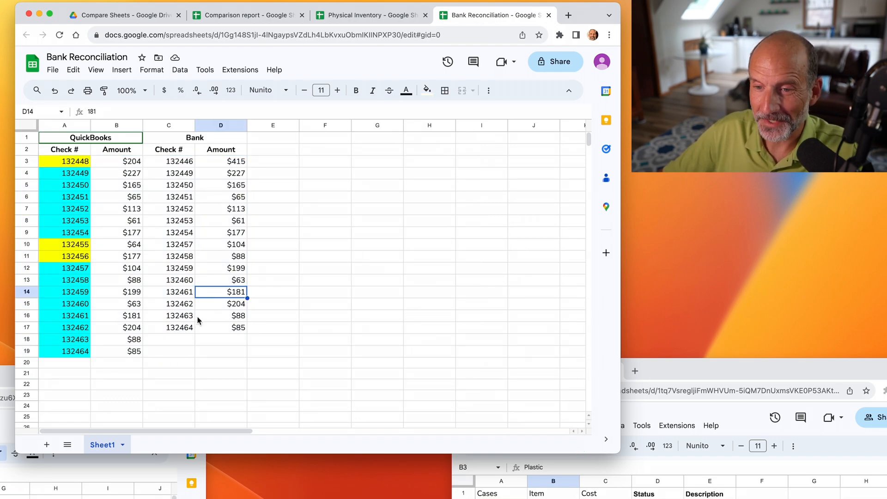
{"action": "left_click", "coordinate": [378, 244]}
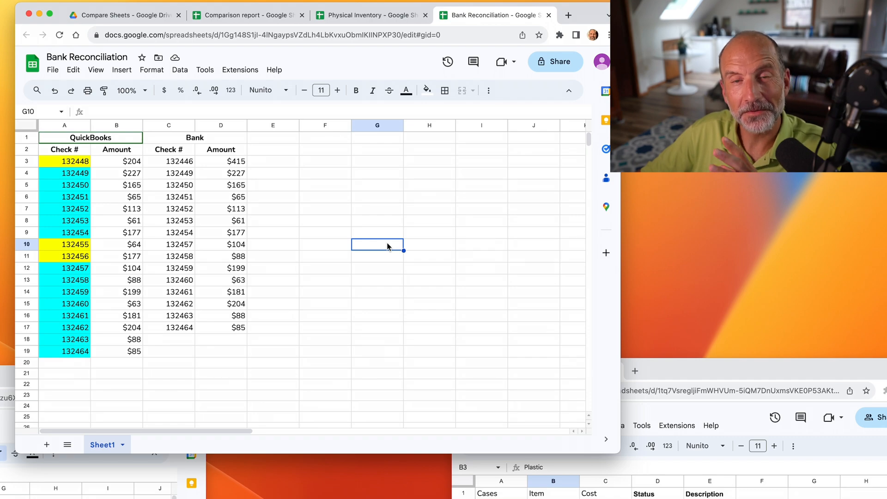